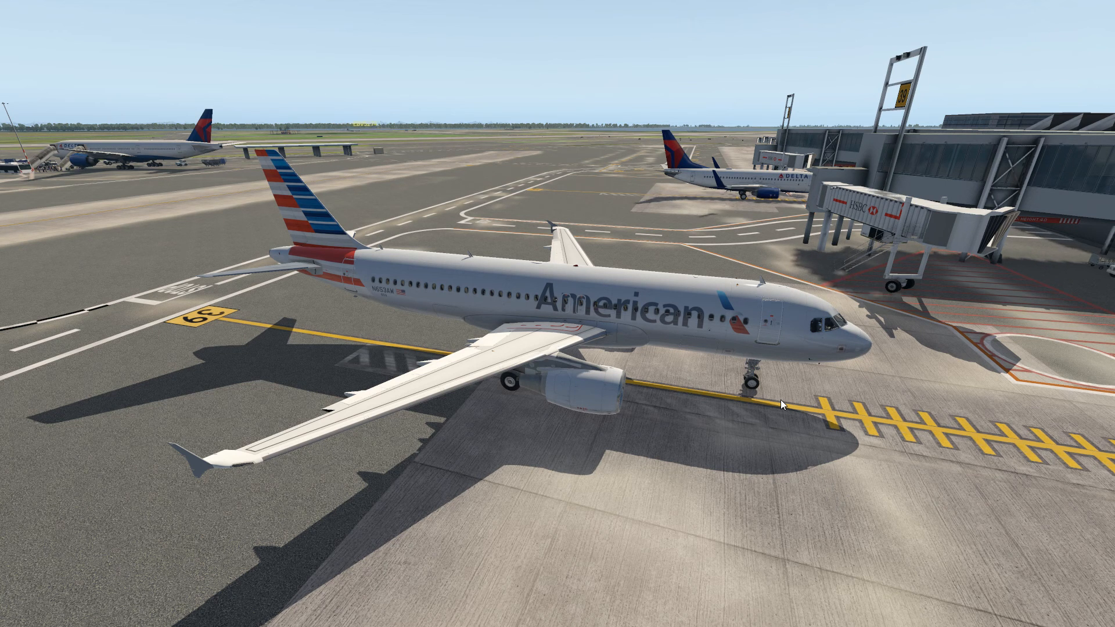
{"action": "mouse_move", "coordinate": [836, 402]}
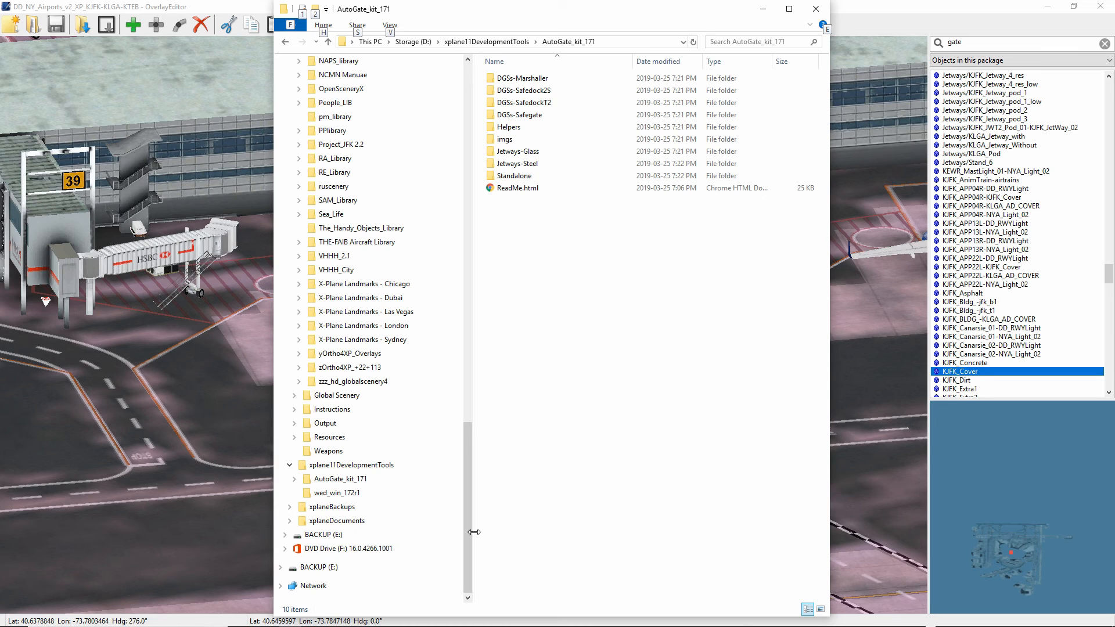
- Browse the AutoGate_kit_171 folder's DGSs, Helpers, Jetways and Standalone folders in File Explorer
{"action": "left_click", "coordinate": [333, 507]}
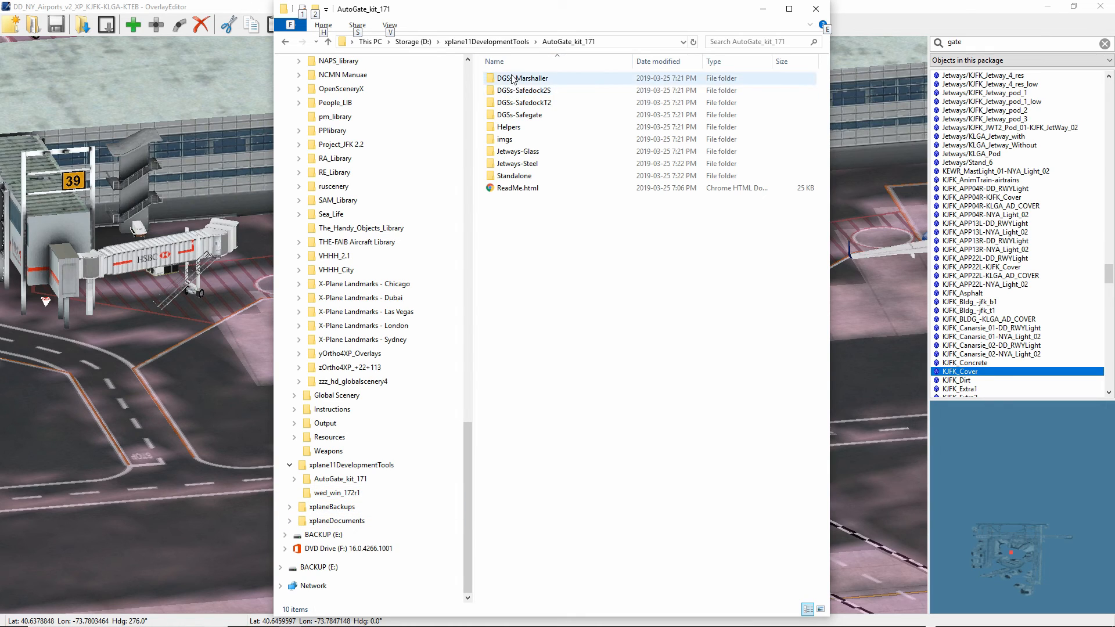
{"action": "left_click", "coordinate": [526, 91]}
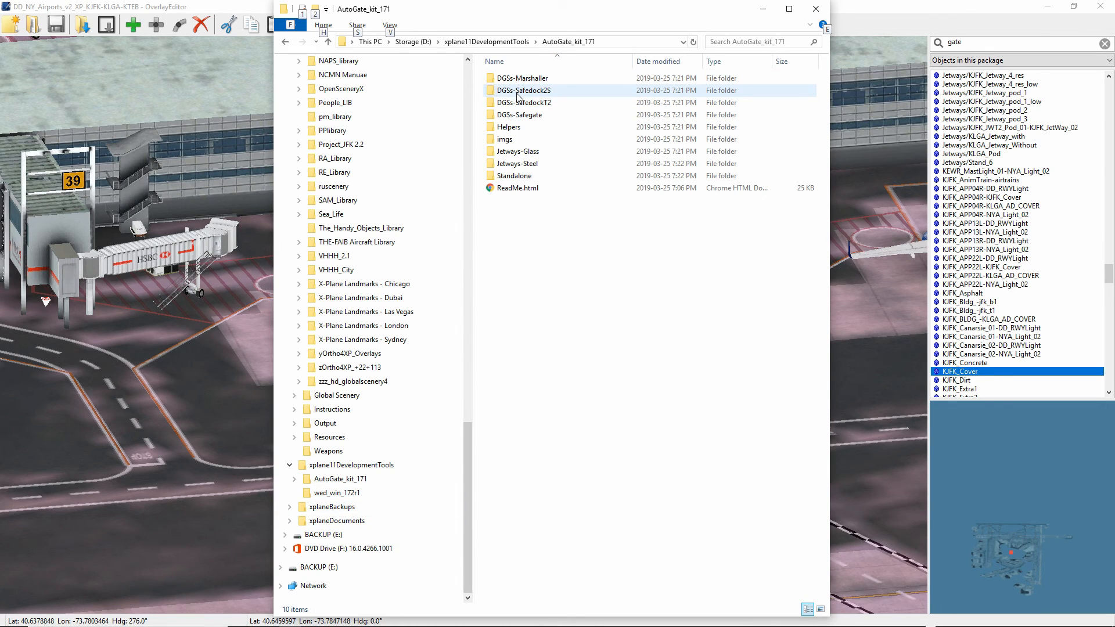
{"action": "mouse_move", "coordinate": [523, 91]}
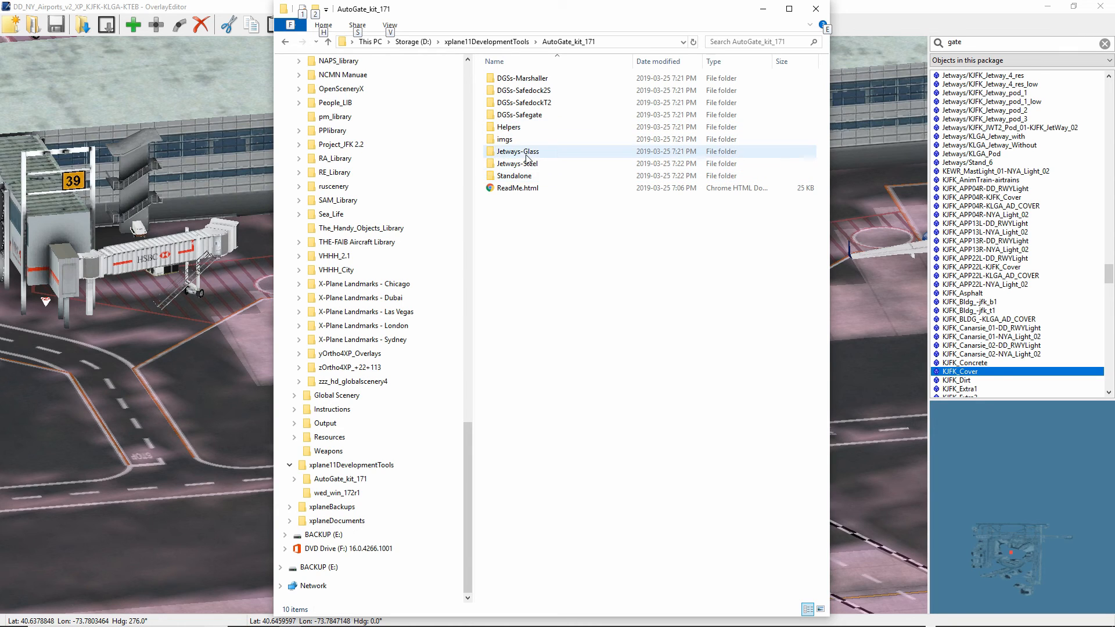
{"action": "mouse_move", "coordinate": [516, 151]}
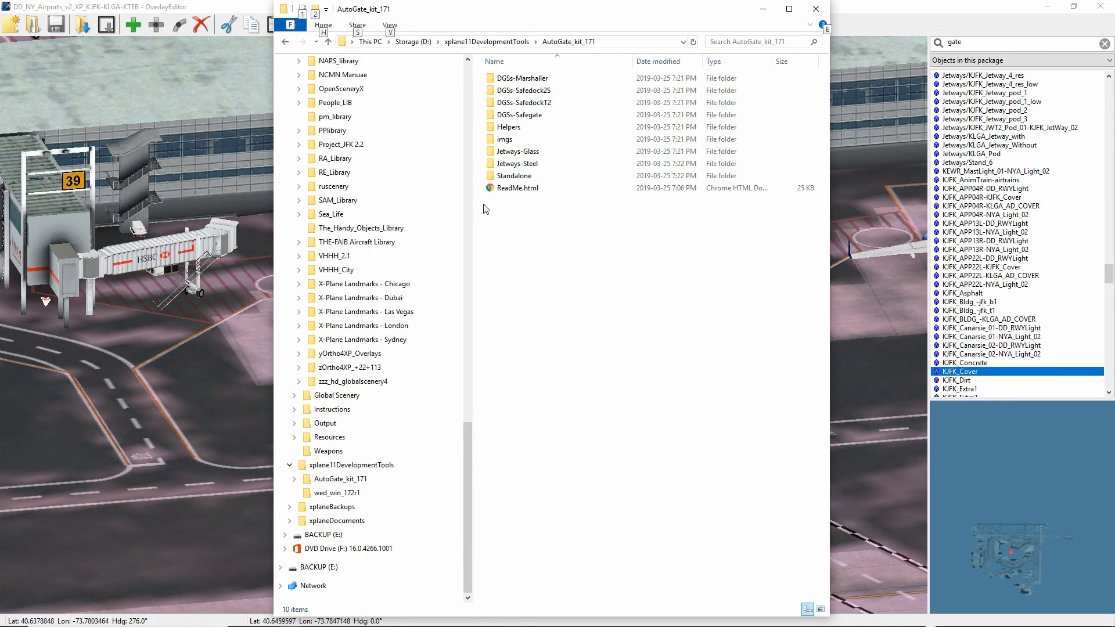
{"action": "left_click", "coordinate": [339, 492]}
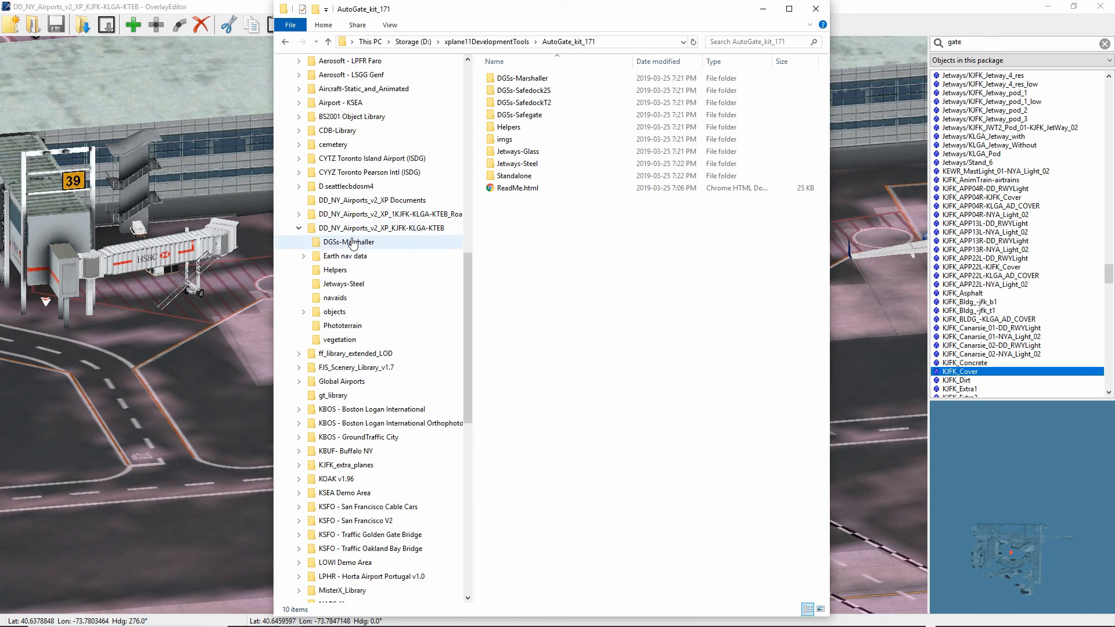
{"action": "mouse_move", "coordinate": [355, 245]}
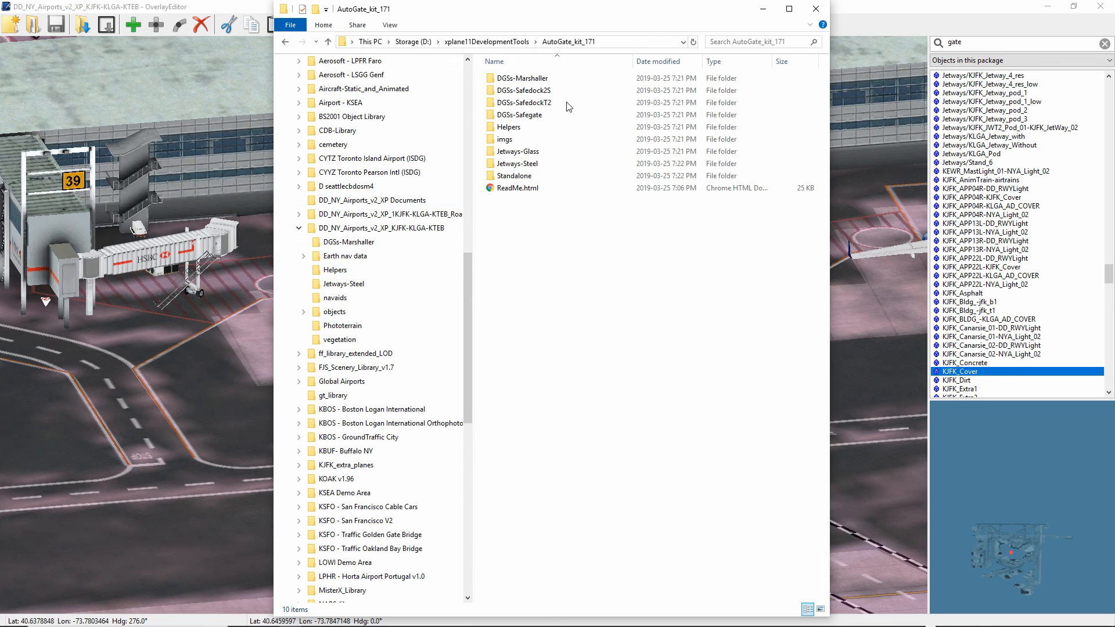
{"action": "mouse_move", "coordinate": [817, 8]}
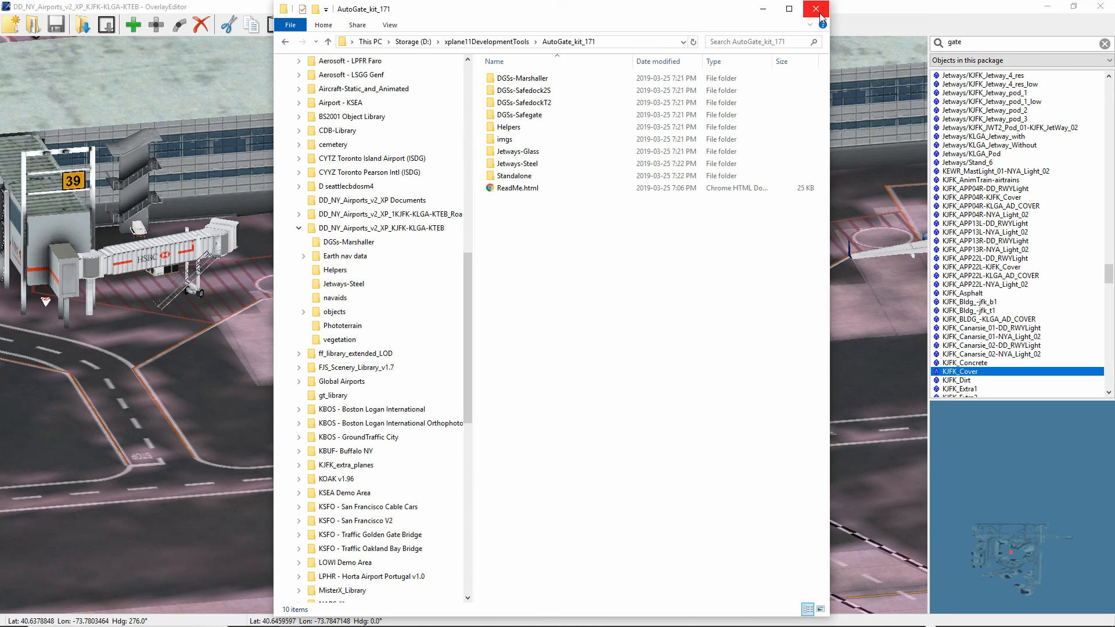
{"action": "mouse_move", "coordinate": [816, 10]}
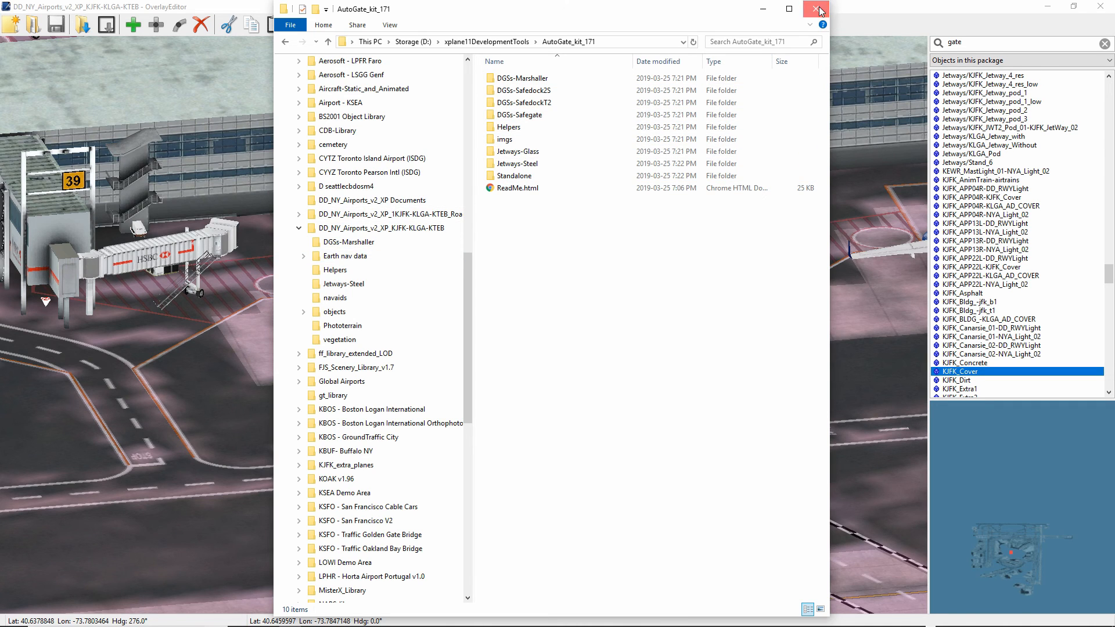
- Close File Explorer to bring back the OverlayEditor view of gate 39
{"action": "left_click", "coordinate": [820, 9]}
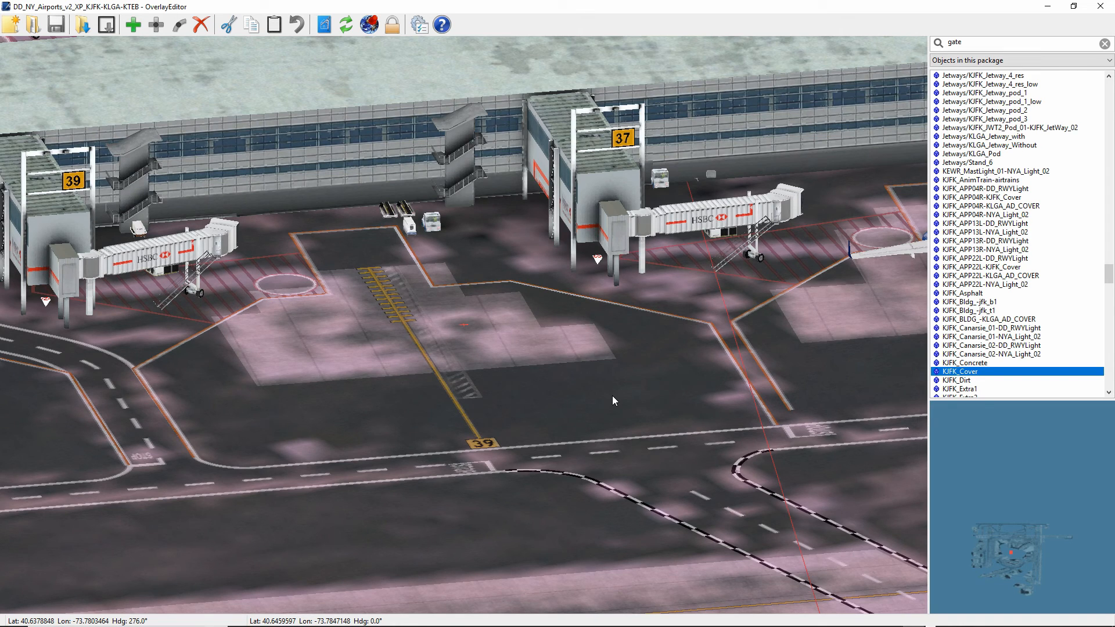
{"action": "mouse_move", "coordinate": [441, 369]}
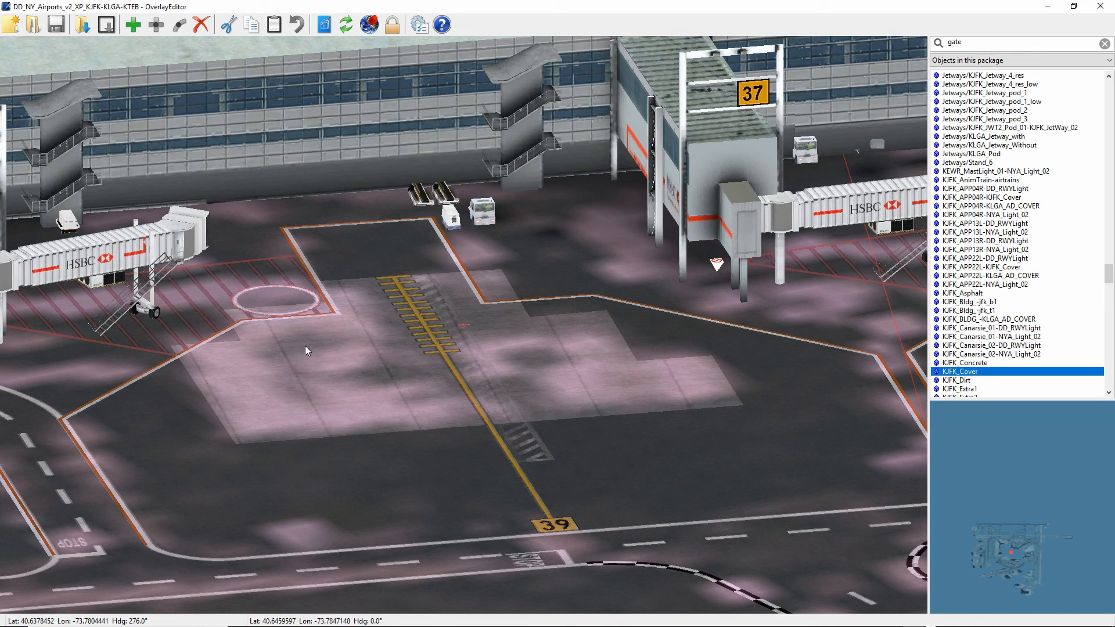
{"action": "mouse_move", "coordinate": [305, 352]}
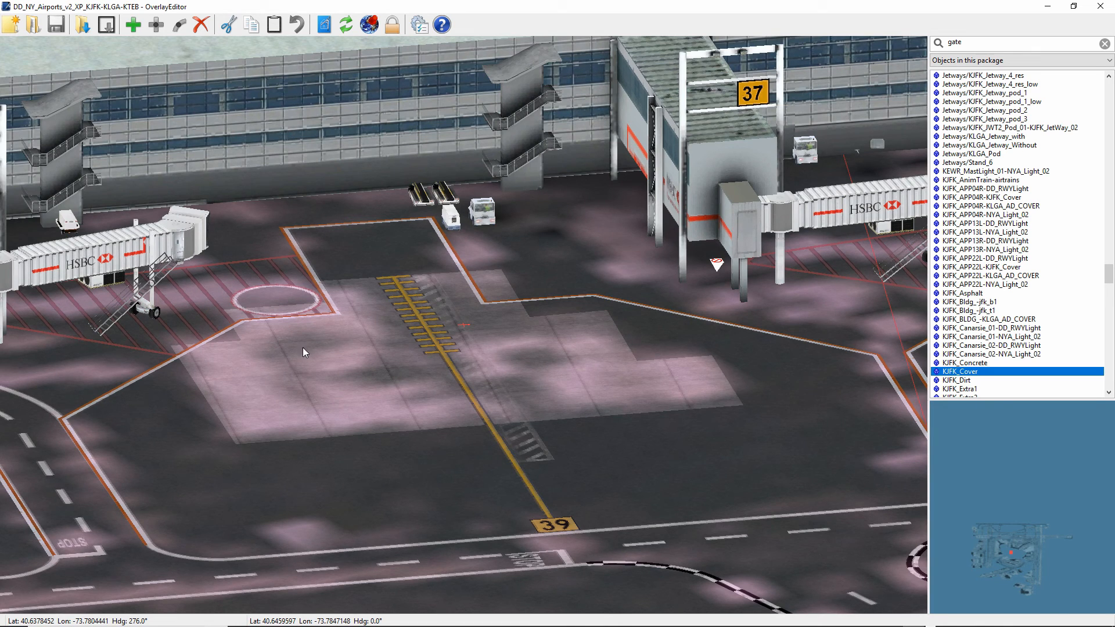
{"action": "mouse_move", "coordinate": [367, 347]}
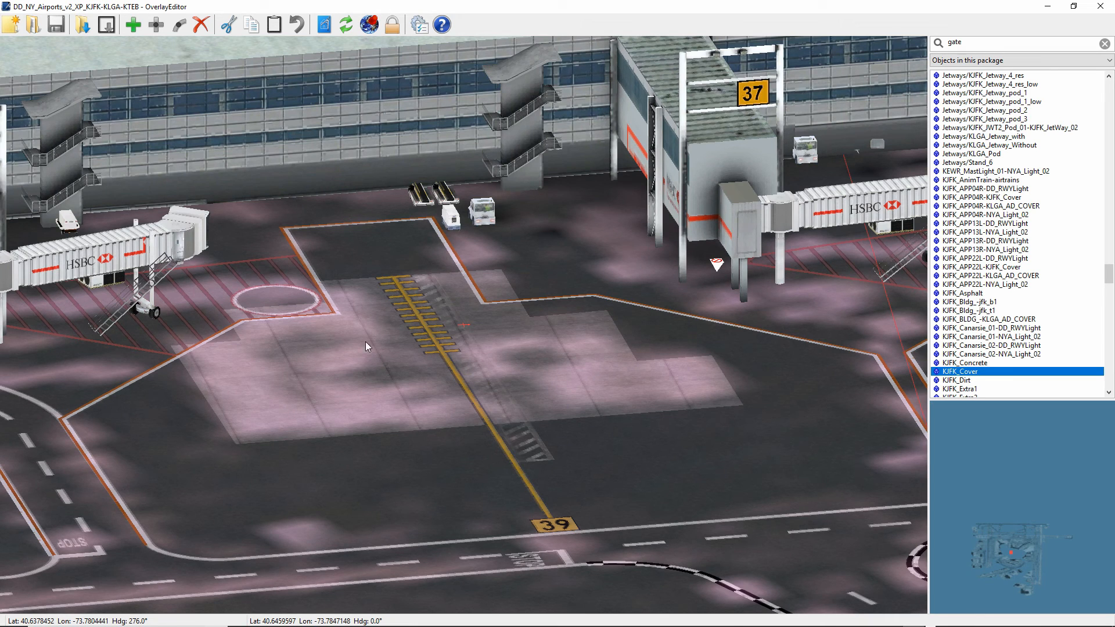
{"action": "mouse_move", "coordinate": [358, 342]}
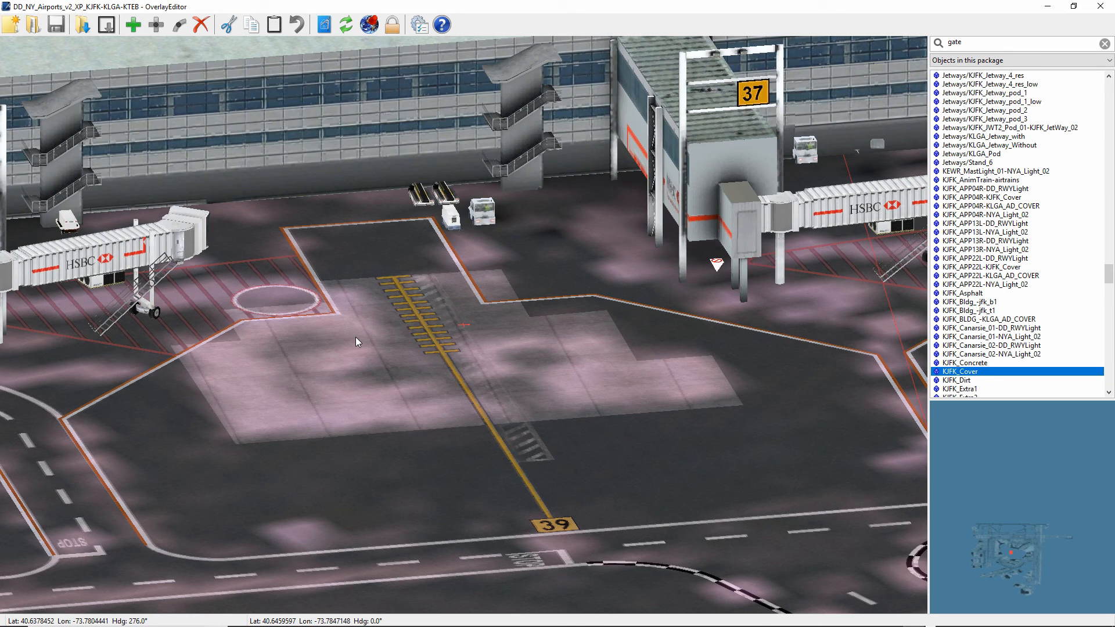
{"action": "mouse_move", "coordinate": [401, 369]}
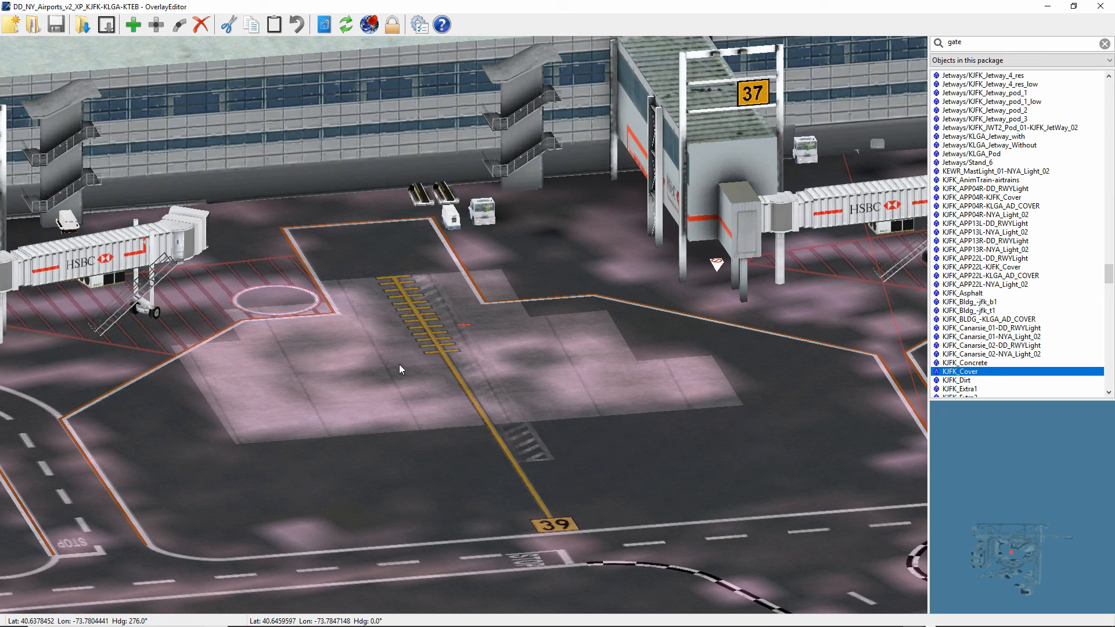
{"action": "mouse_move", "coordinate": [437, 373]}
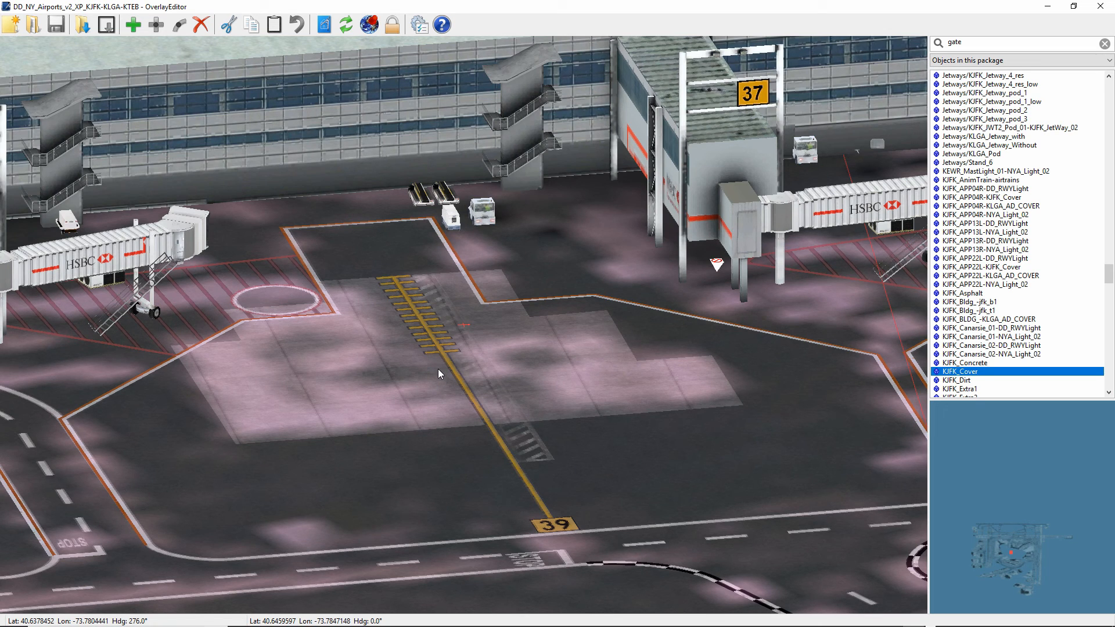
{"action": "mouse_move", "coordinate": [244, 391]}
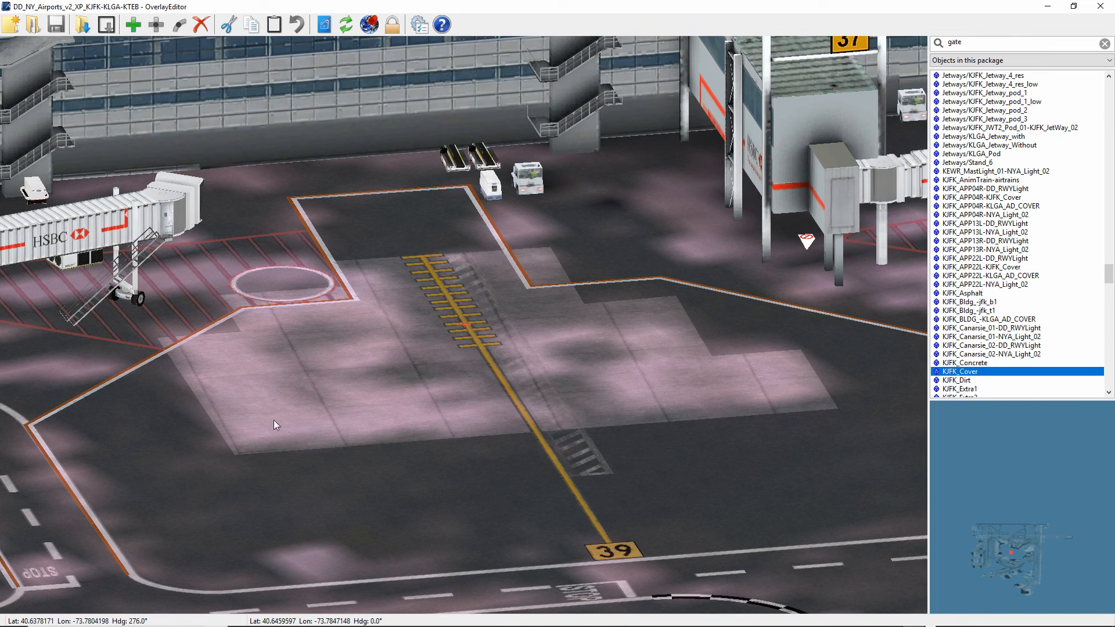
{"action": "mouse_move", "coordinate": [223, 307]}
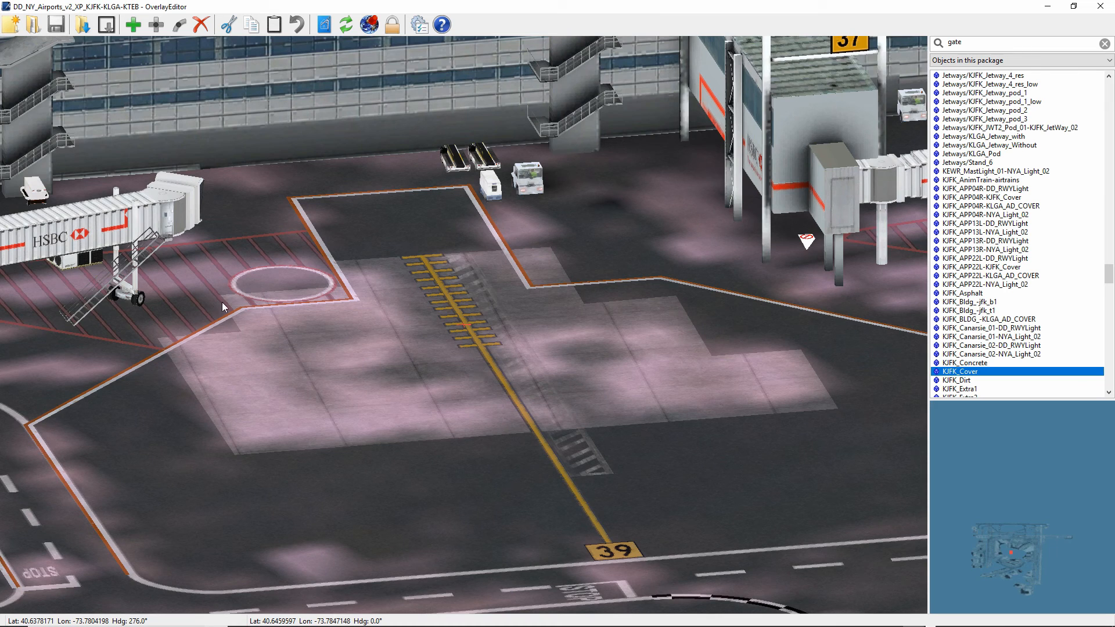
{"action": "mouse_move", "coordinate": [260, 349]}
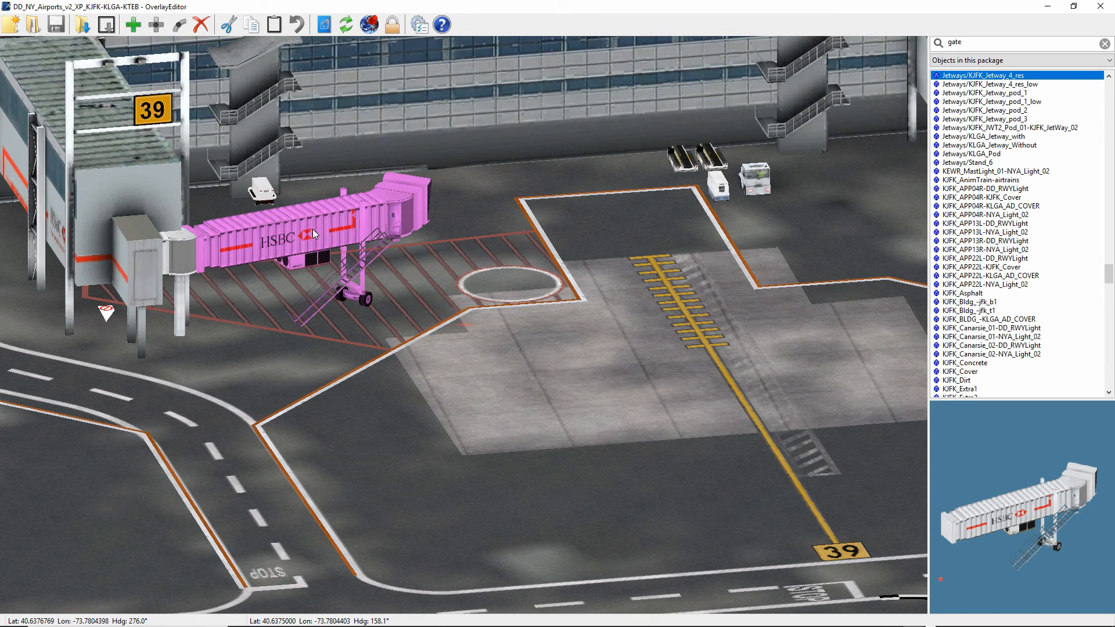
- Delete the HSBC jetway at gate 39 and preview Jetways-Steel/AutoGate-16m-steel
{"action": "left_click", "coordinate": [201, 25]}
{"action": "type", "text": "jetw"}
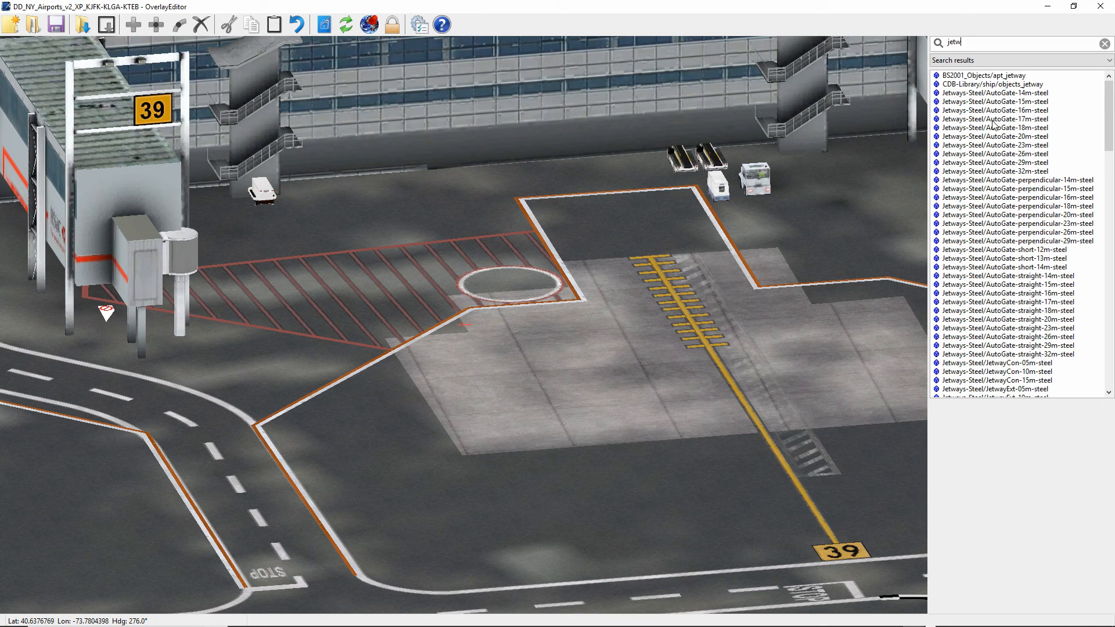
{"action": "left_click", "coordinate": [994, 110]}
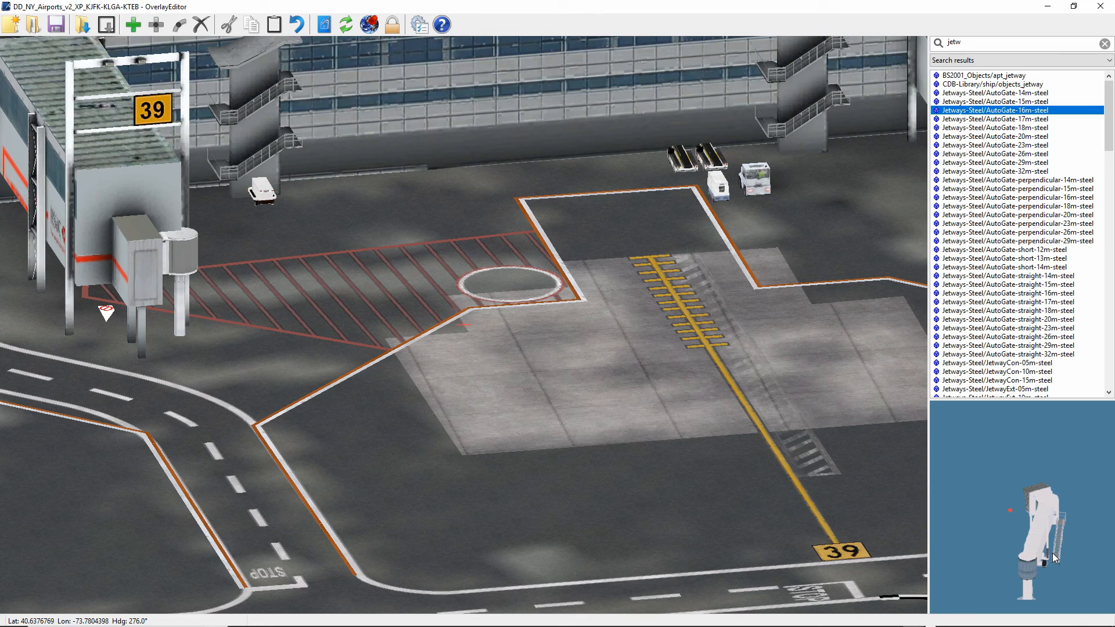
{"action": "mouse_move", "coordinate": [864, 519]}
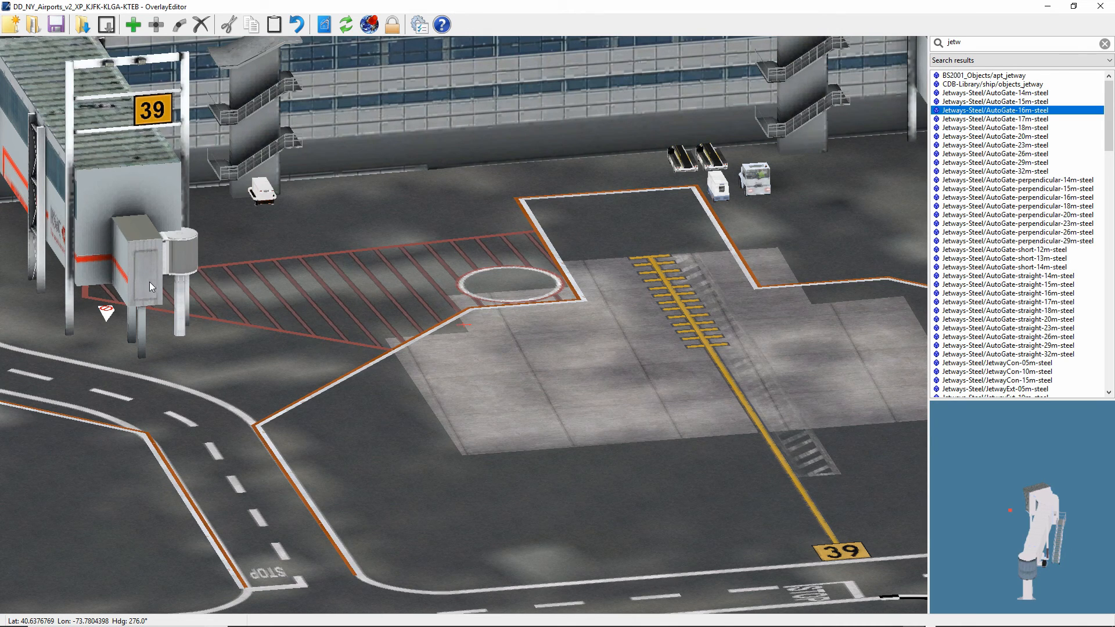
{"action": "mouse_move", "coordinate": [667, 384]}
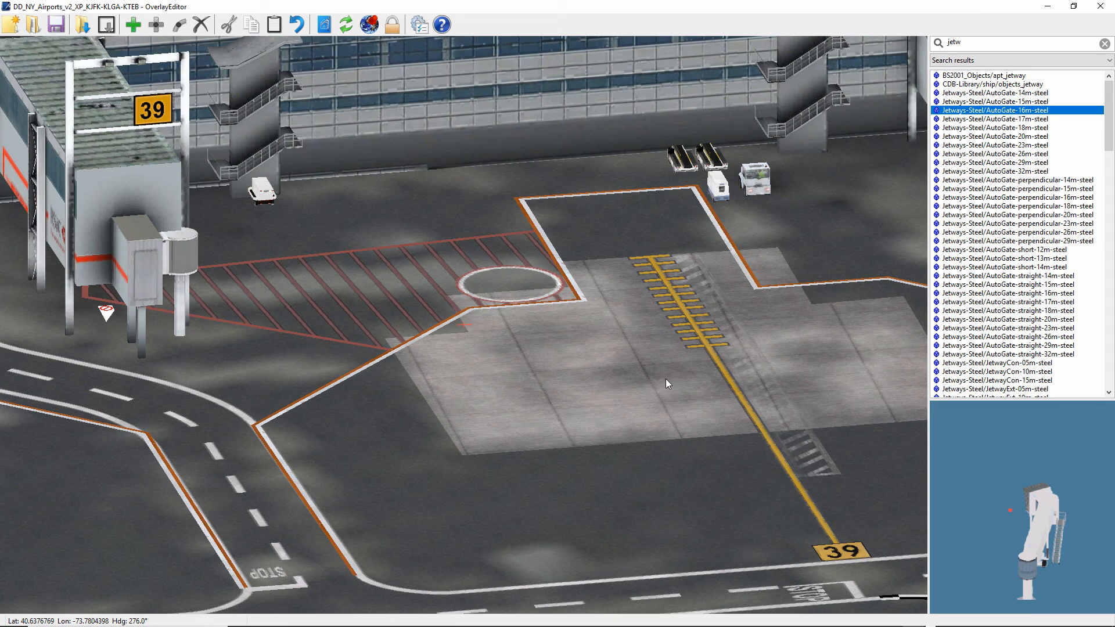
{"action": "mouse_move", "coordinate": [831, 285]}
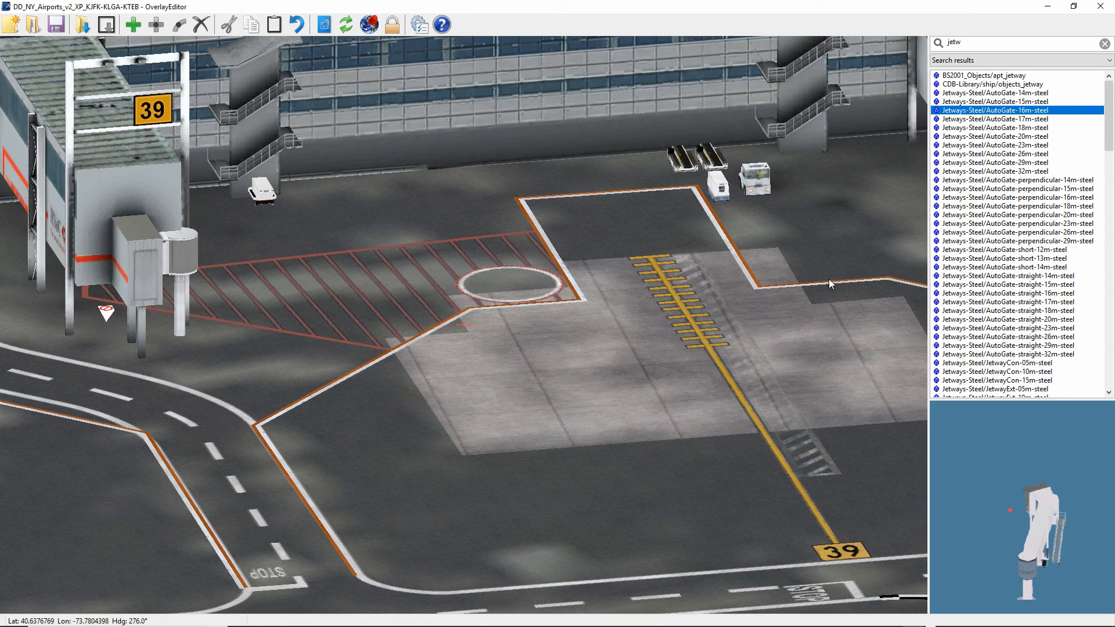
{"action": "mouse_move", "coordinate": [608, 390]}
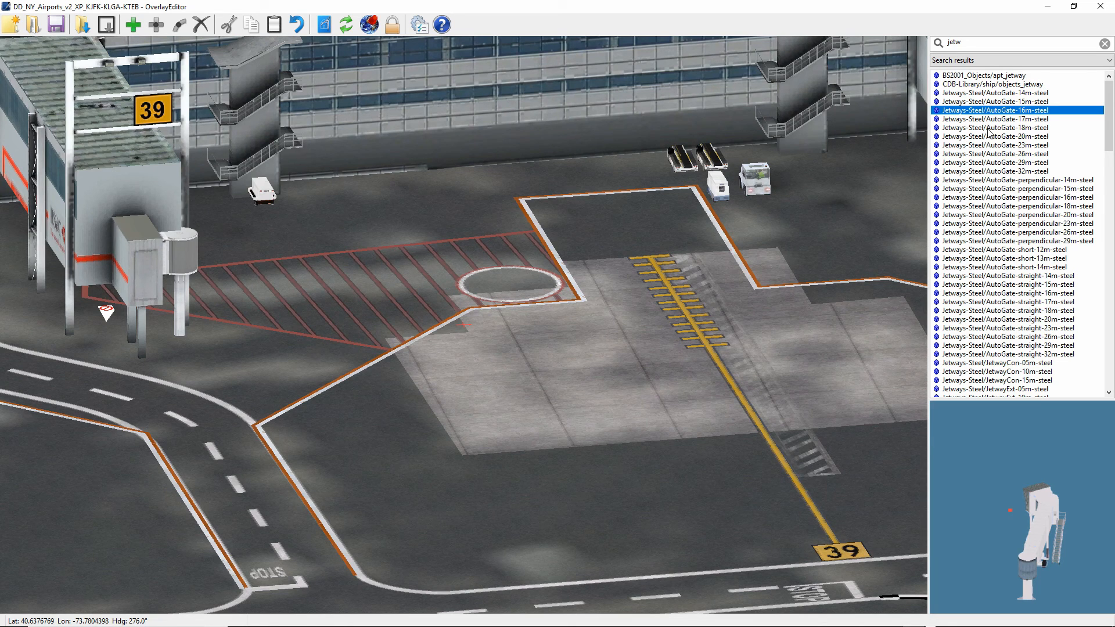
{"action": "left_click", "coordinate": [996, 127]}
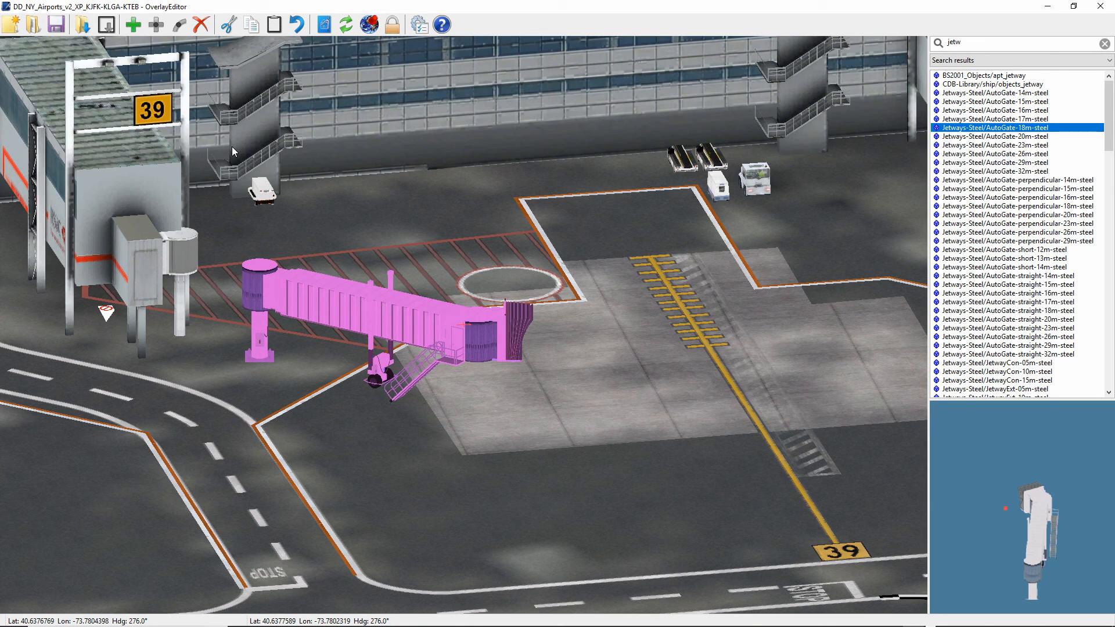
{"action": "mouse_move", "coordinate": [388, 137]}
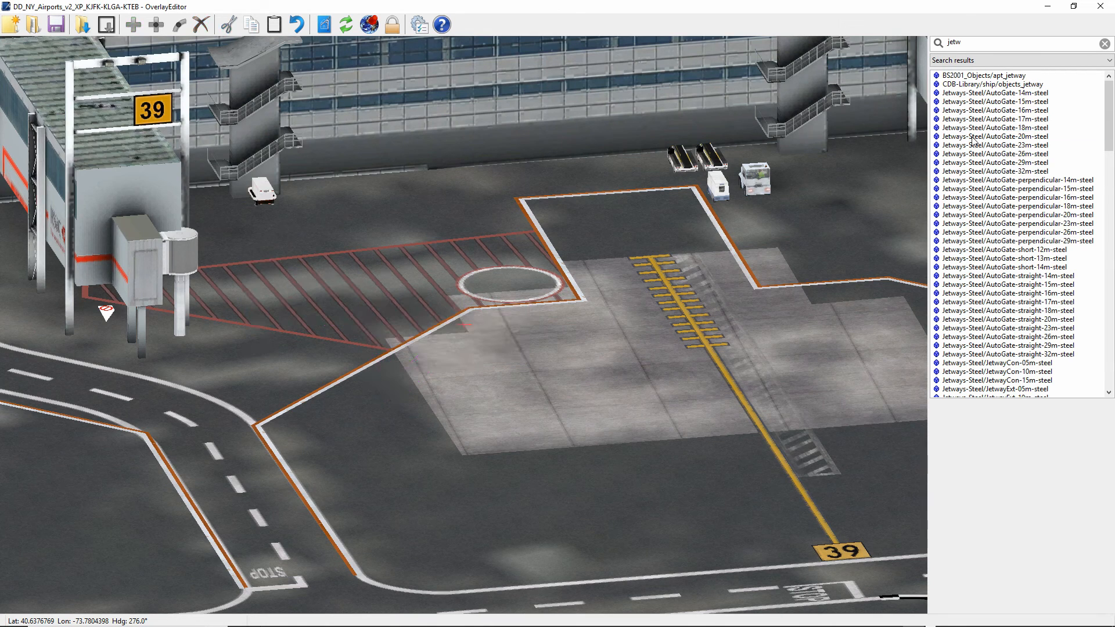
{"action": "left_click", "coordinate": [995, 146]}
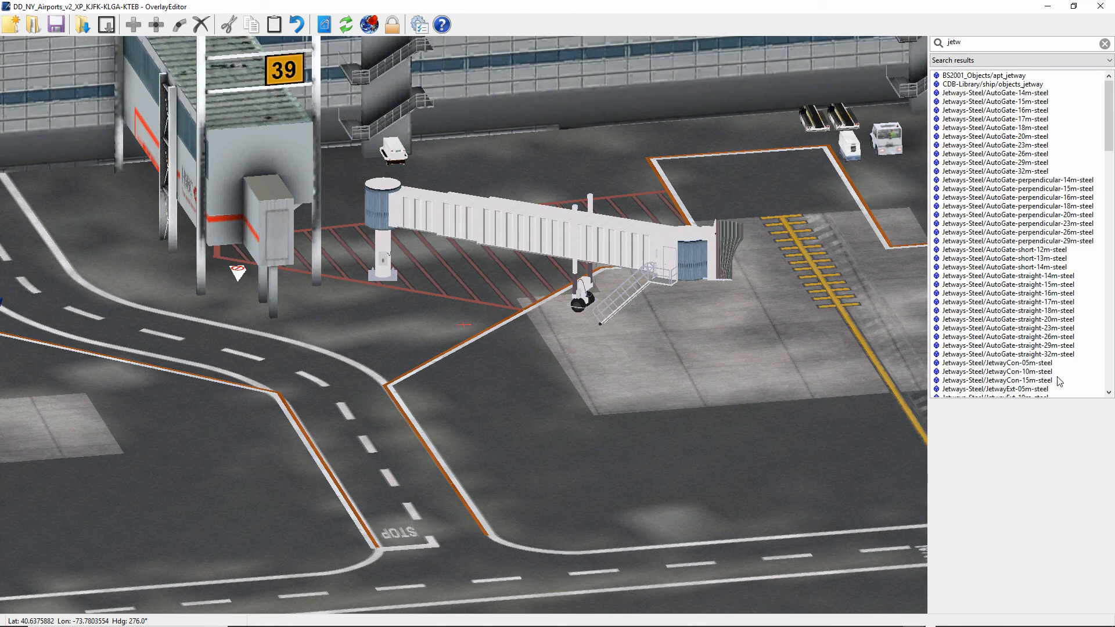
{"action": "scroll", "scroll_direction": "down", "scroll_amount": 3}
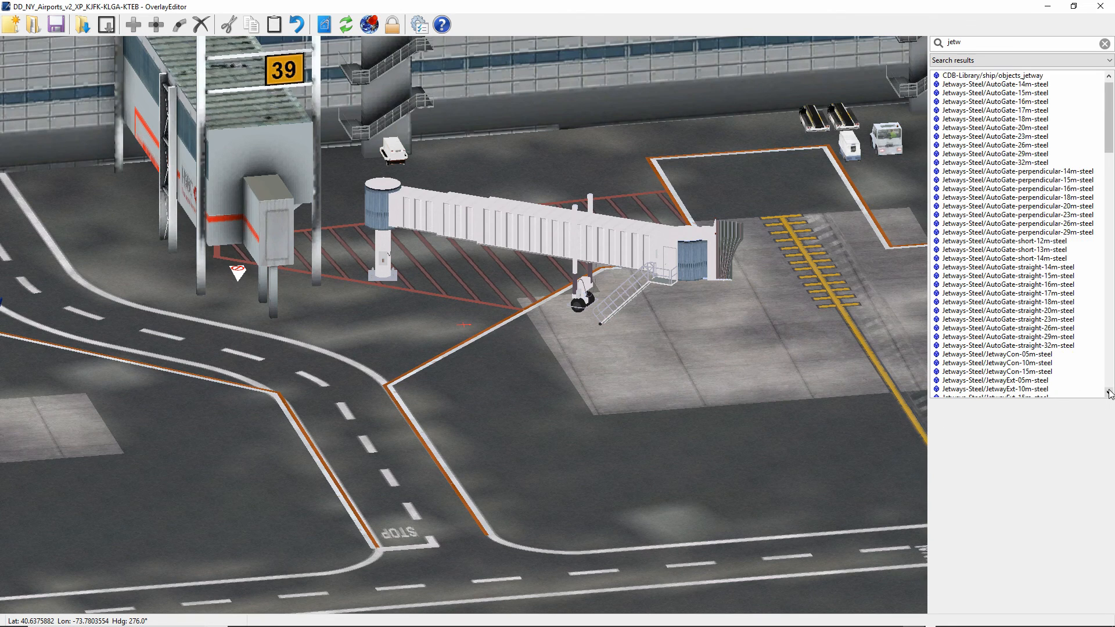
{"action": "scroll", "scroll_direction": "down", "scroll_amount": 3}
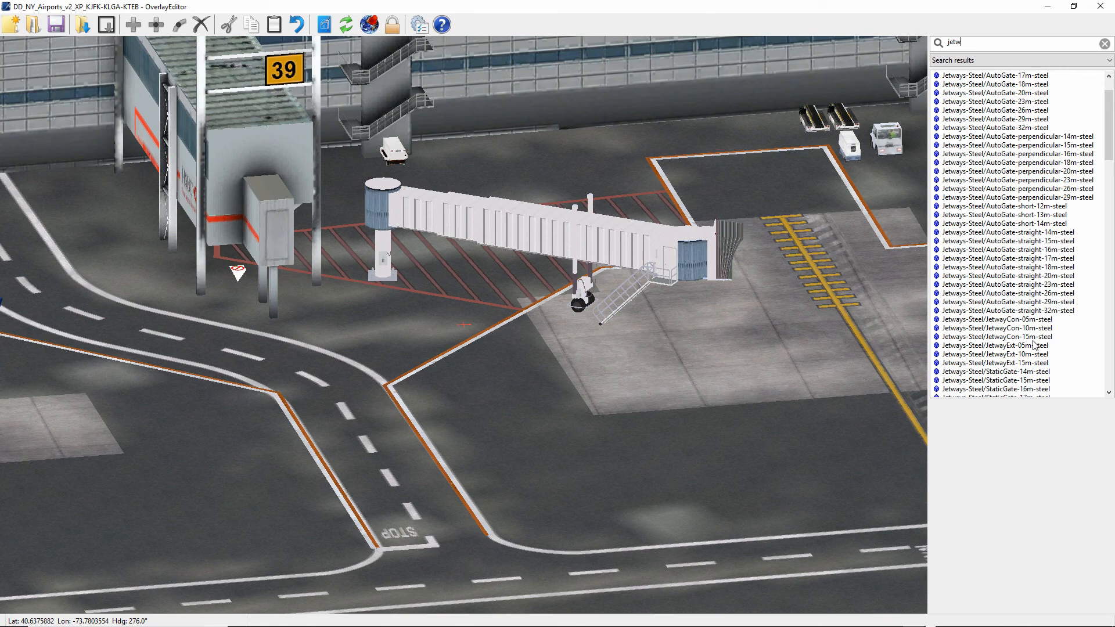
{"action": "mouse_move", "coordinate": [1016, 332]}
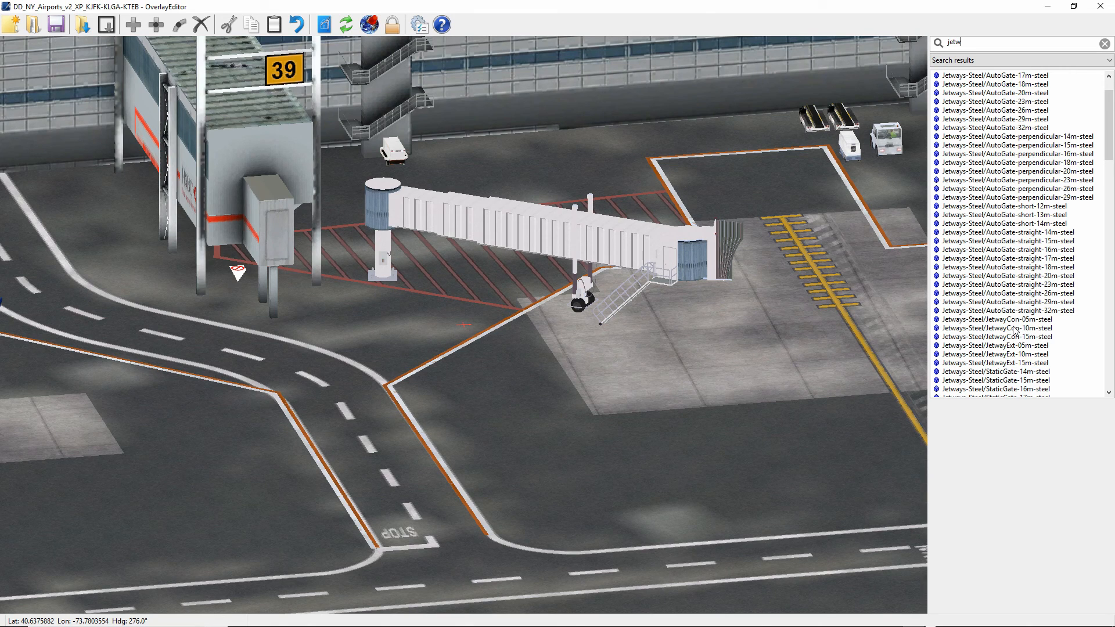
- Add JetwayCon-10m-steel and position it between the terminal block and rotunda
{"action": "left_click", "coordinate": [999, 328]}
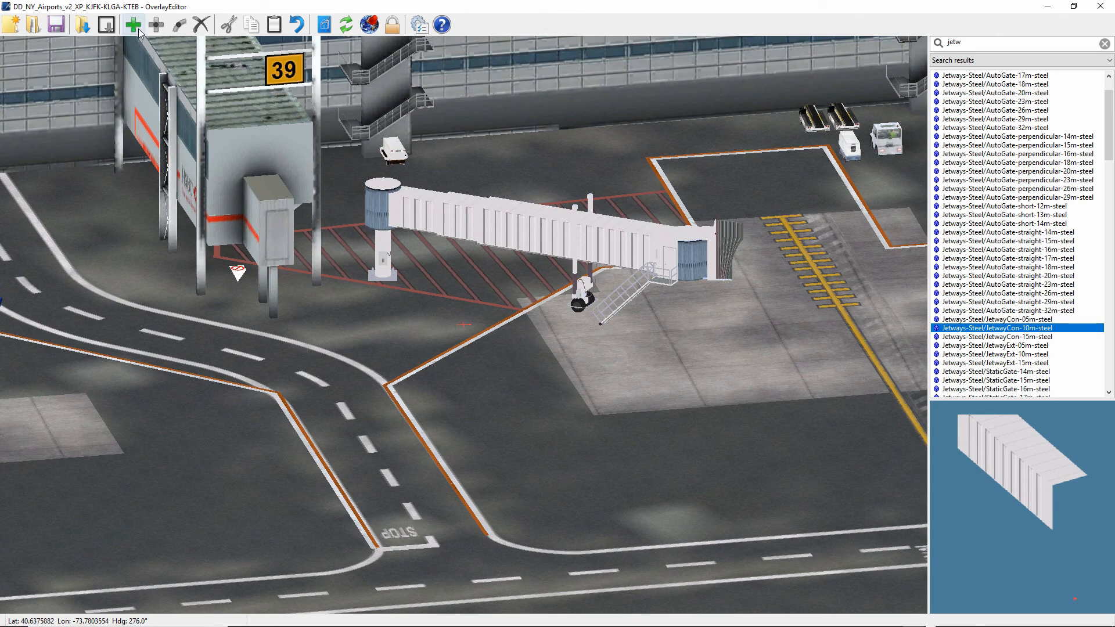
{"action": "left_click", "coordinate": [537, 253]}
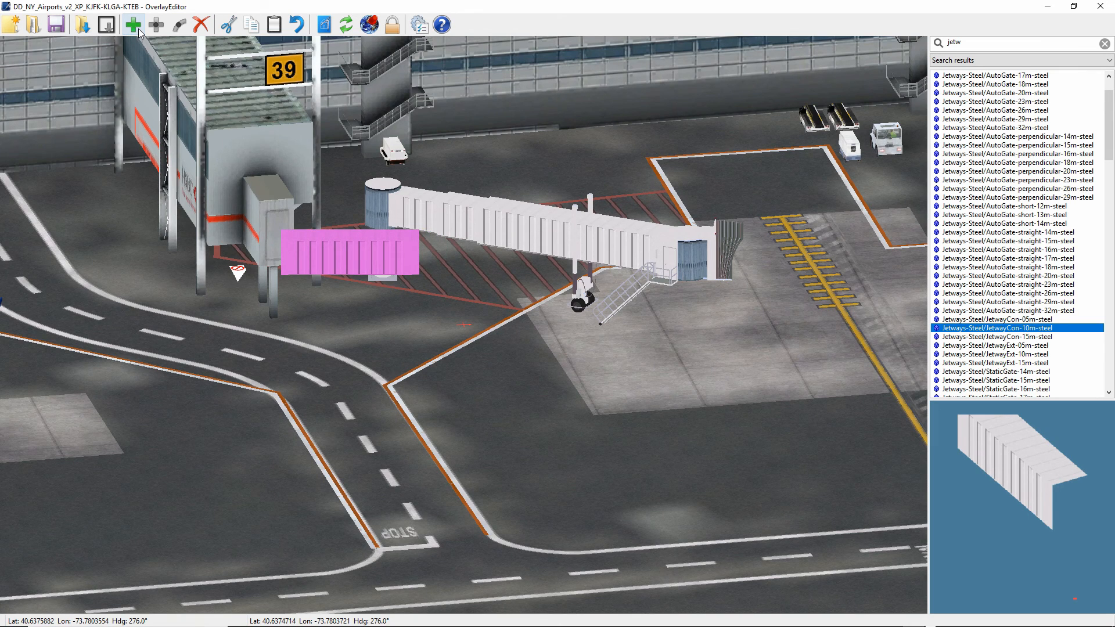
{"action": "left_click_drag", "start_coordinate": [349, 253], "coordinate": [352, 246]}
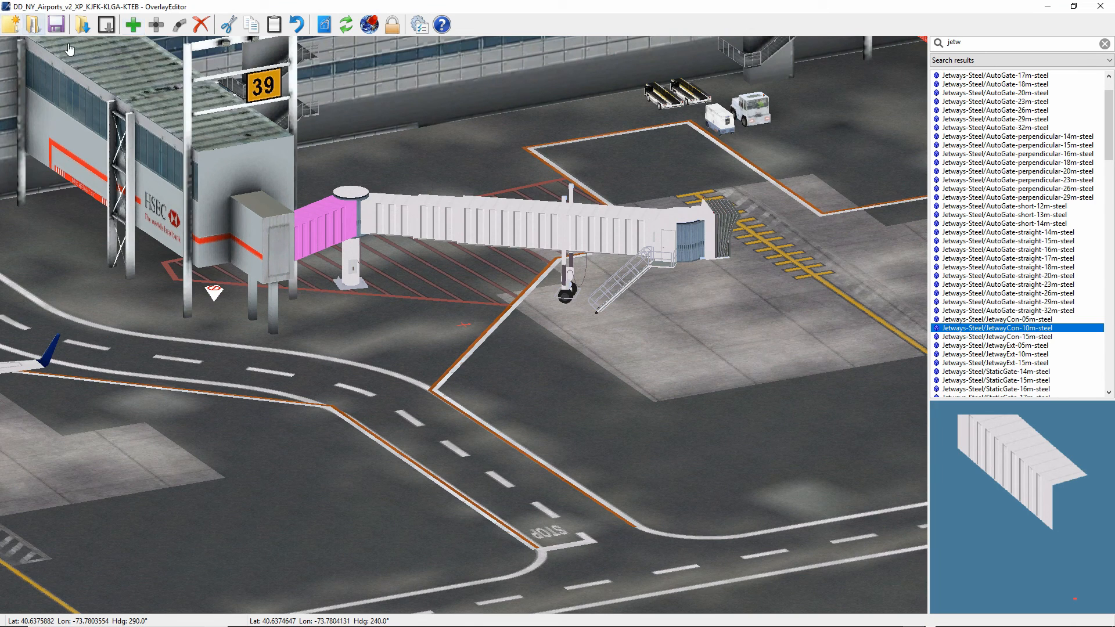
- Clear the library search so all package objects are listed again
{"action": "left_click", "coordinate": [58, 24]}
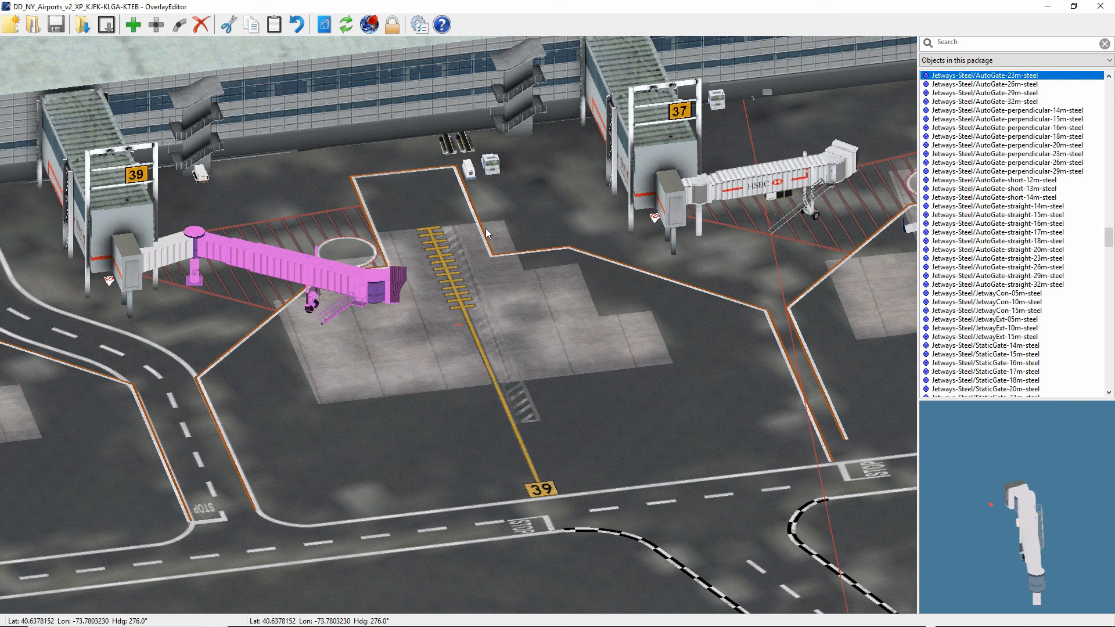
{"action": "mouse_move", "coordinate": [792, 212]}
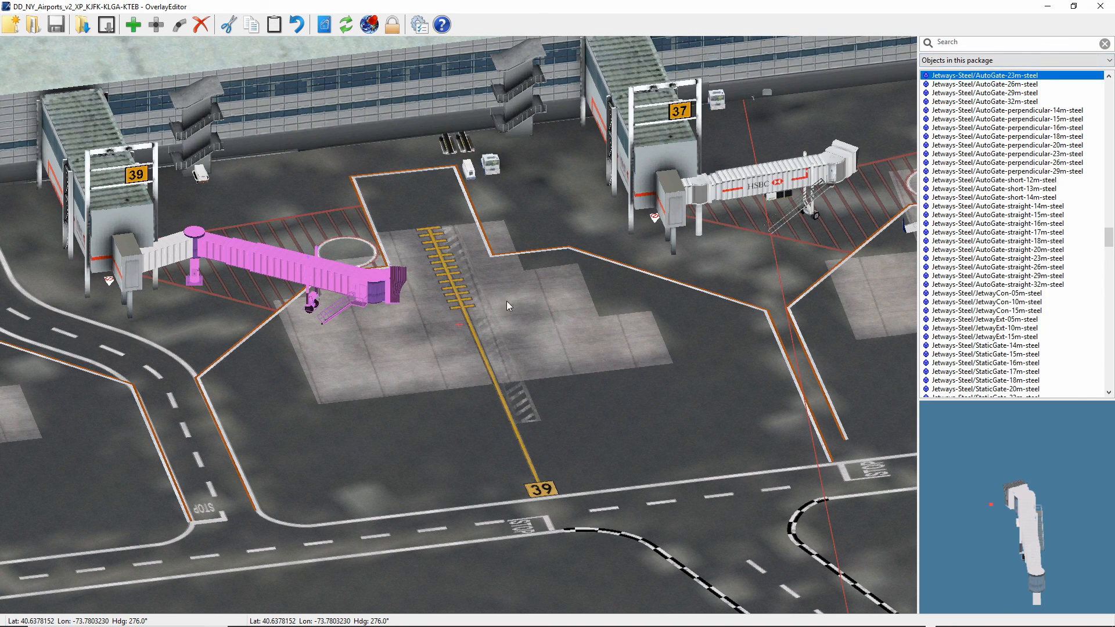
{"action": "mouse_move", "coordinate": [470, 546]}
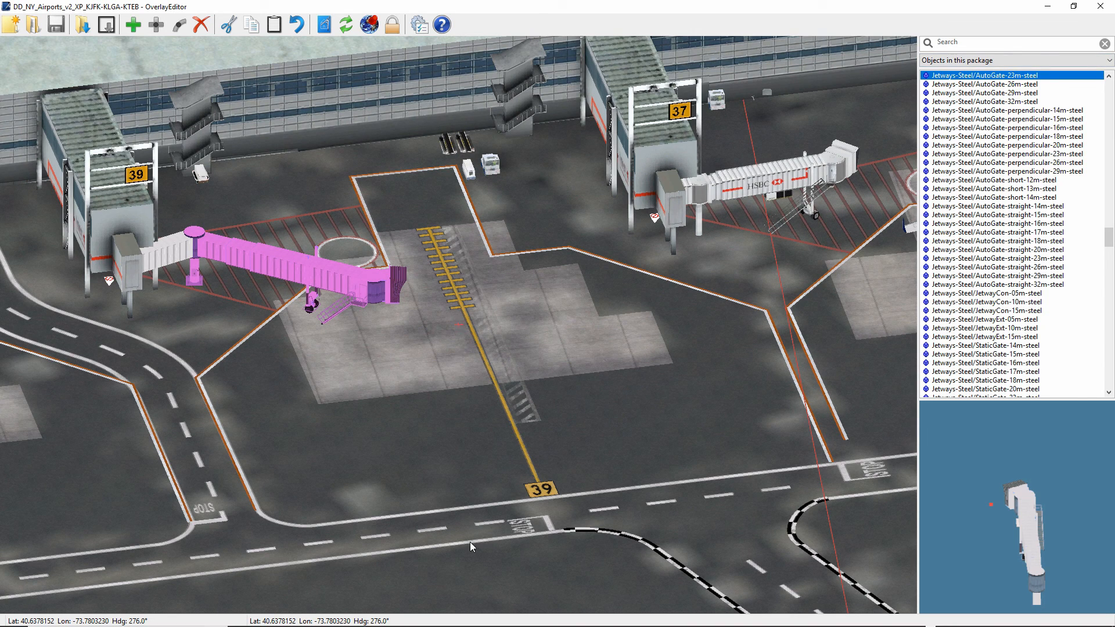
{"action": "mouse_move", "coordinate": [199, 127]}
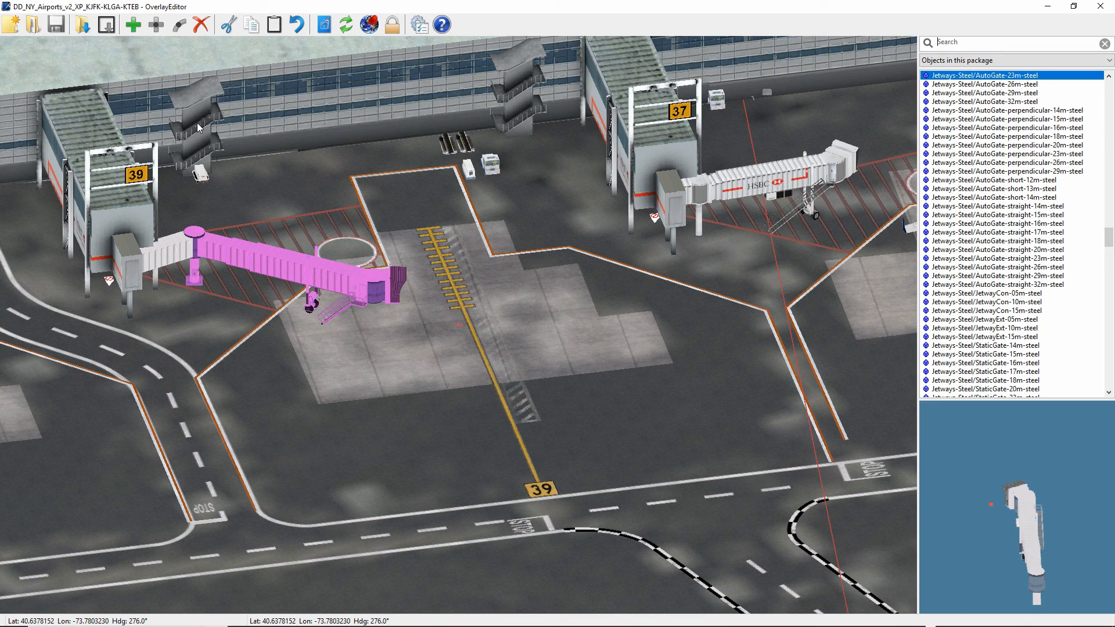
{"action": "type", "text": "q"}
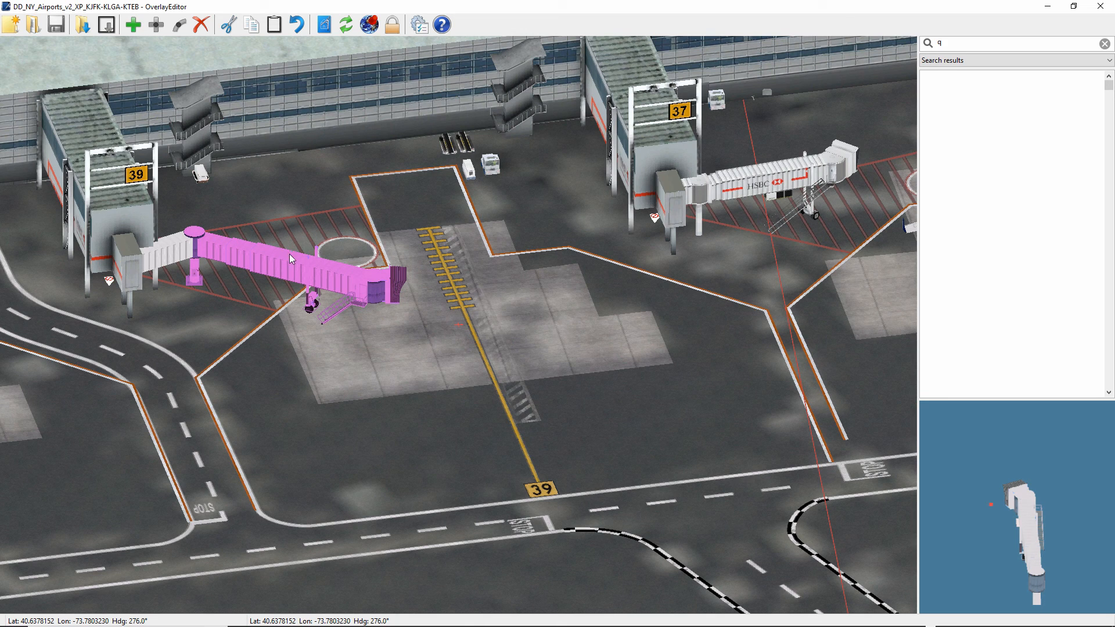
{"action": "mouse_move", "coordinate": [295, 273]}
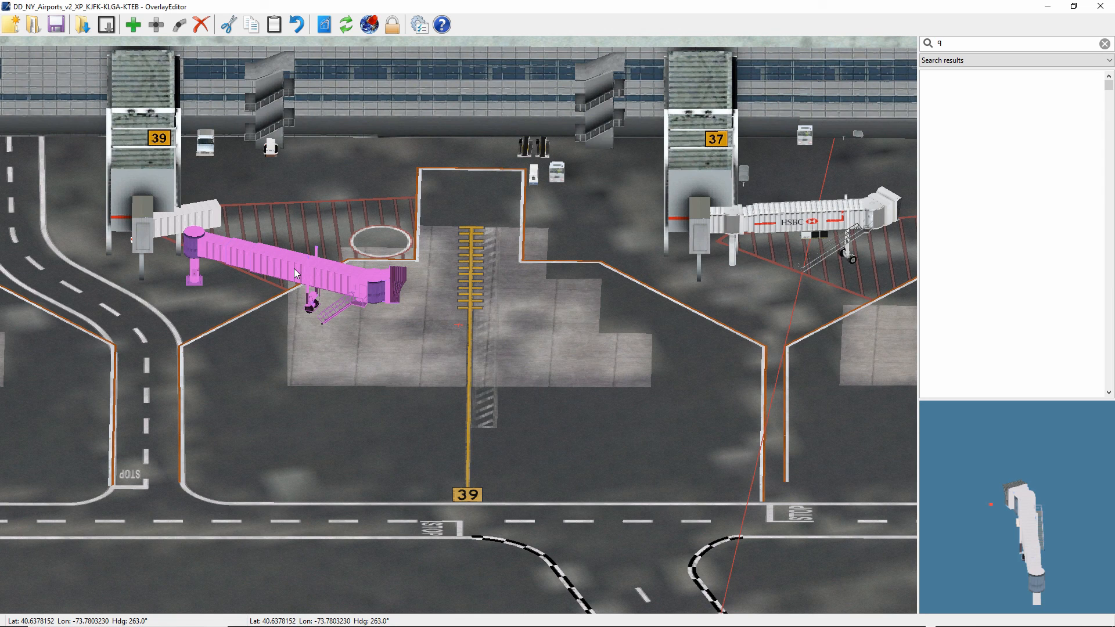
{"action": "mouse_move", "coordinate": [283, 272]}
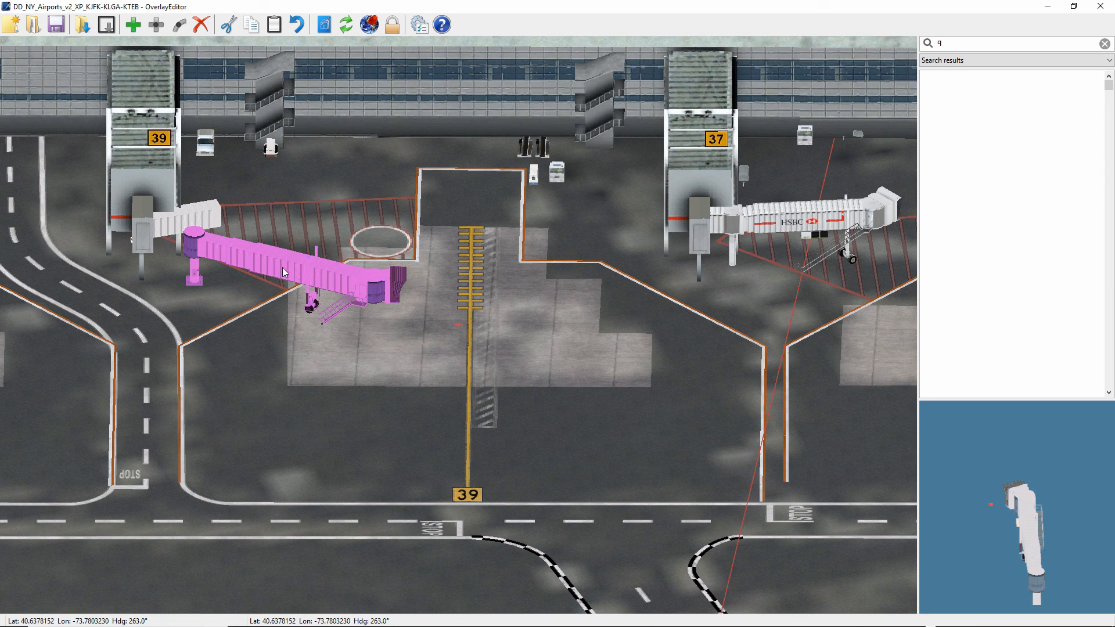
{"action": "mouse_move", "coordinate": [177, 224]}
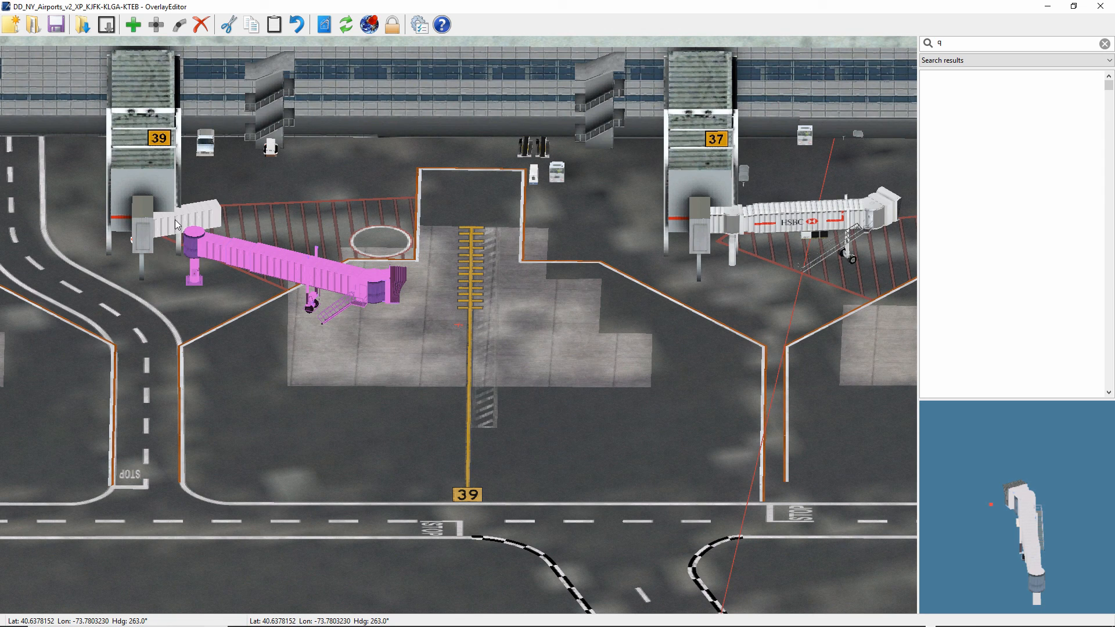
{"action": "left_click", "coordinate": [989, 301]}
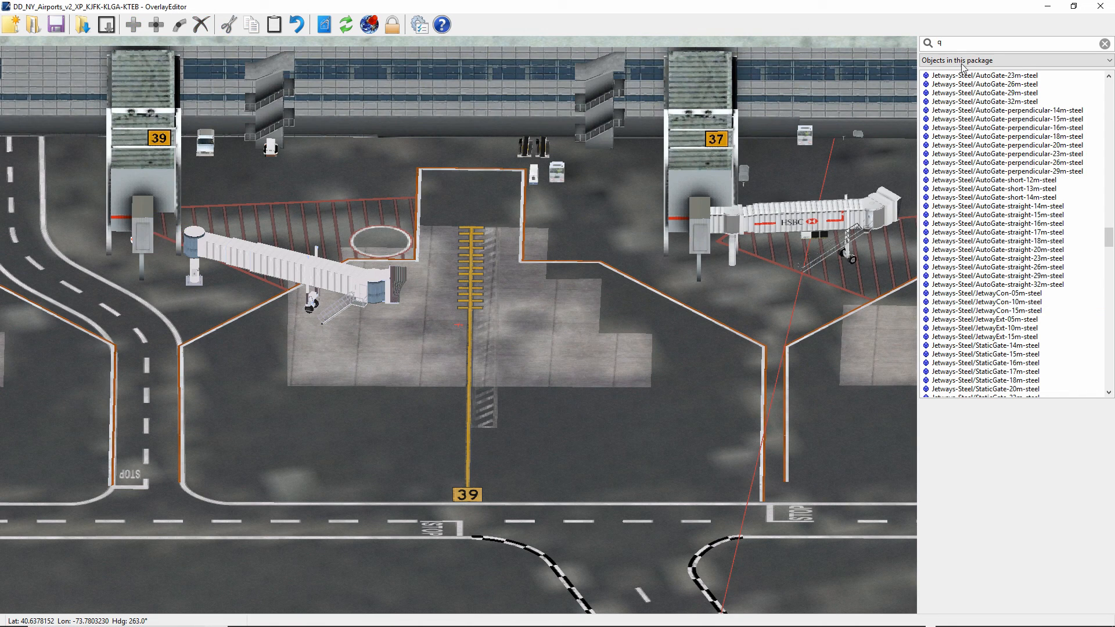
- Place a JetwayCon-05m-steel connector and drag it next to the gate 39 jetway
{"action": "left_click", "coordinate": [987, 292]}
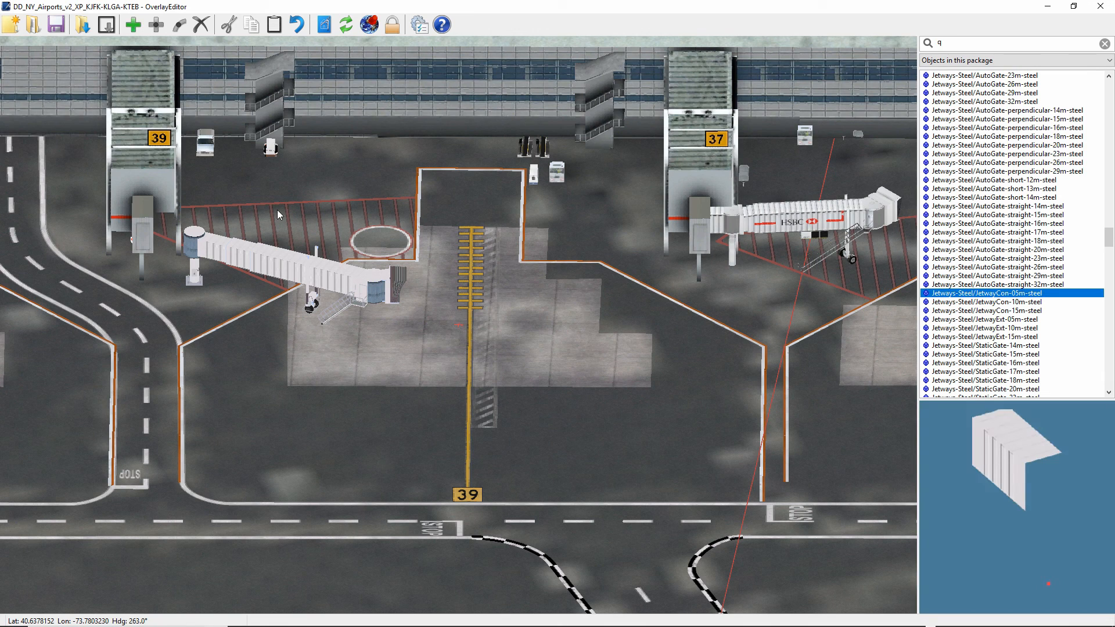
{"action": "mouse_move", "coordinate": [978, 302]}
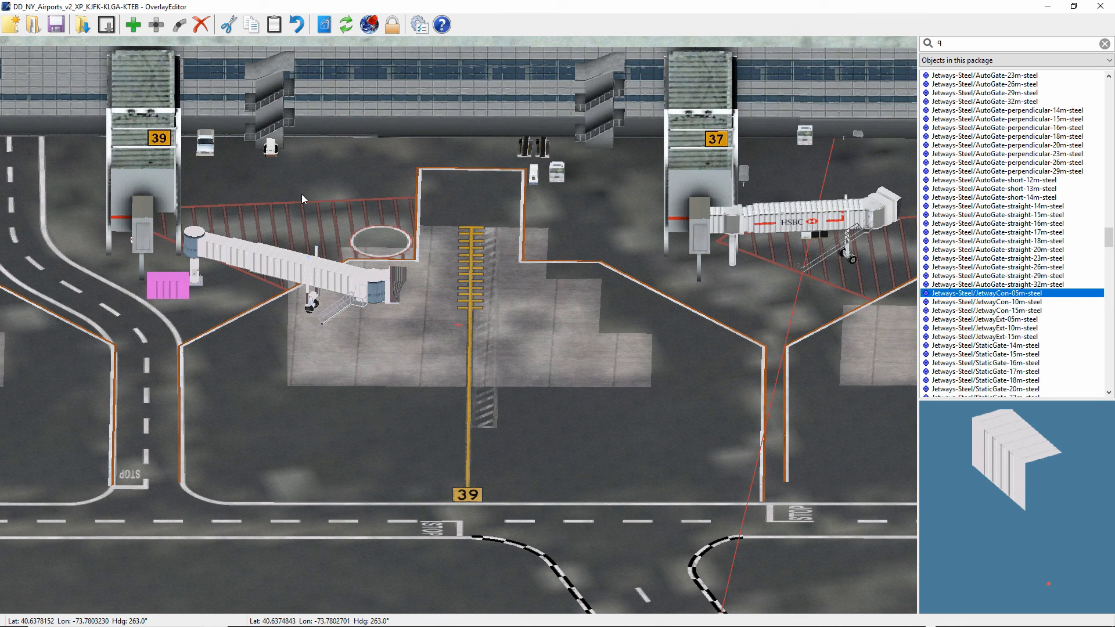
{"action": "left_click_drag", "start_coordinate": [167, 284], "coordinate": [167, 253]}
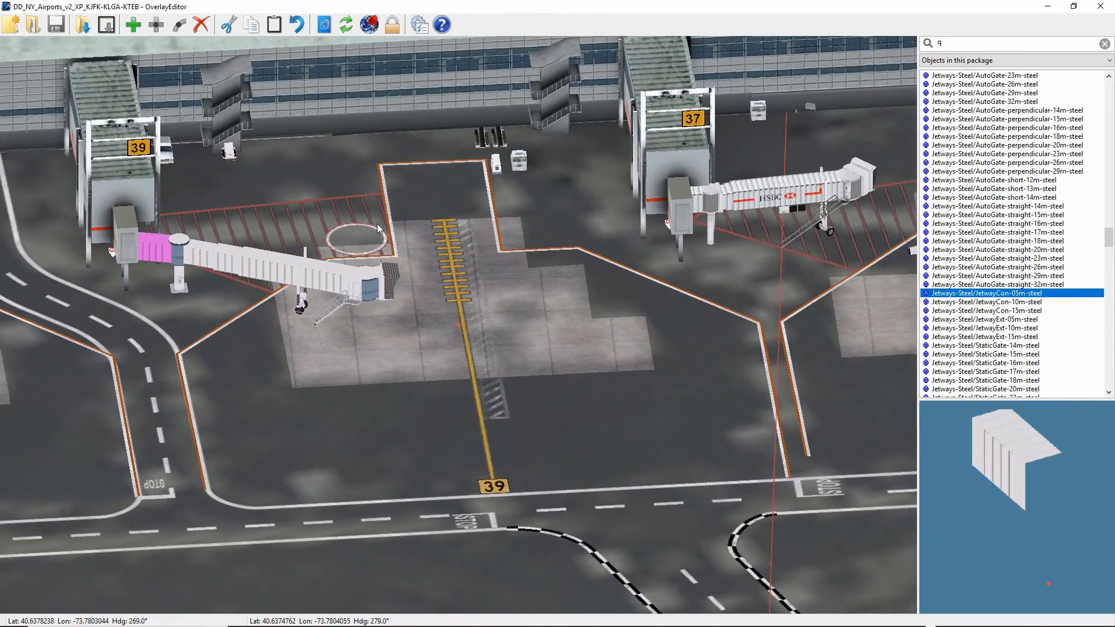
{"action": "mouse_move", "coordinate": [316, 280]}
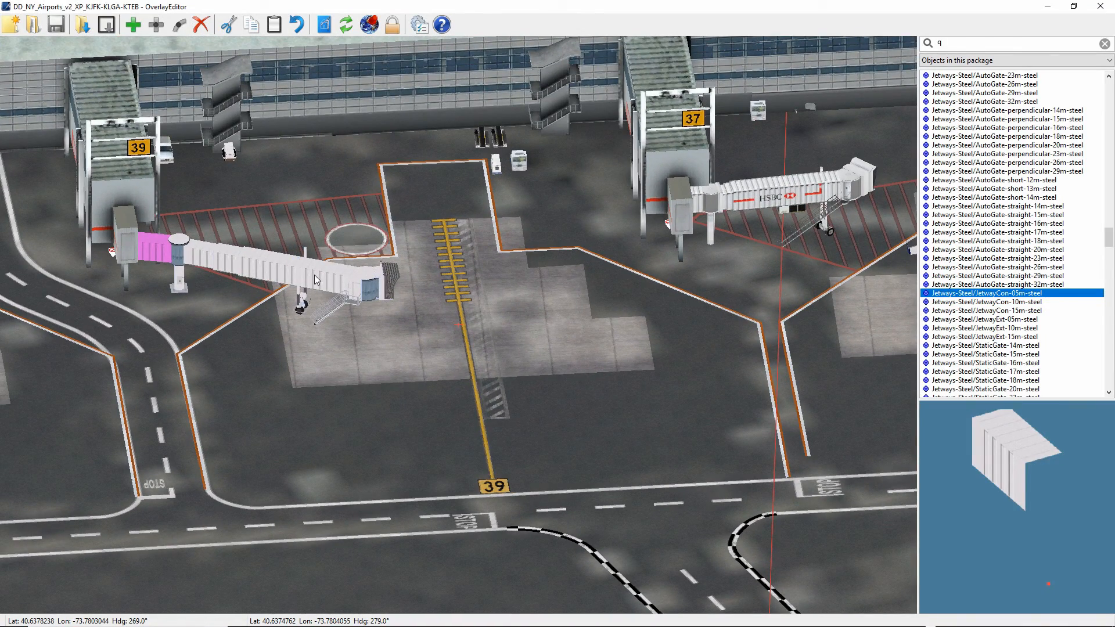
- Select the gate 39 jetway after aligning the connector to its rotunda
{"action": "left_click", "coordinate": [983, 76]}
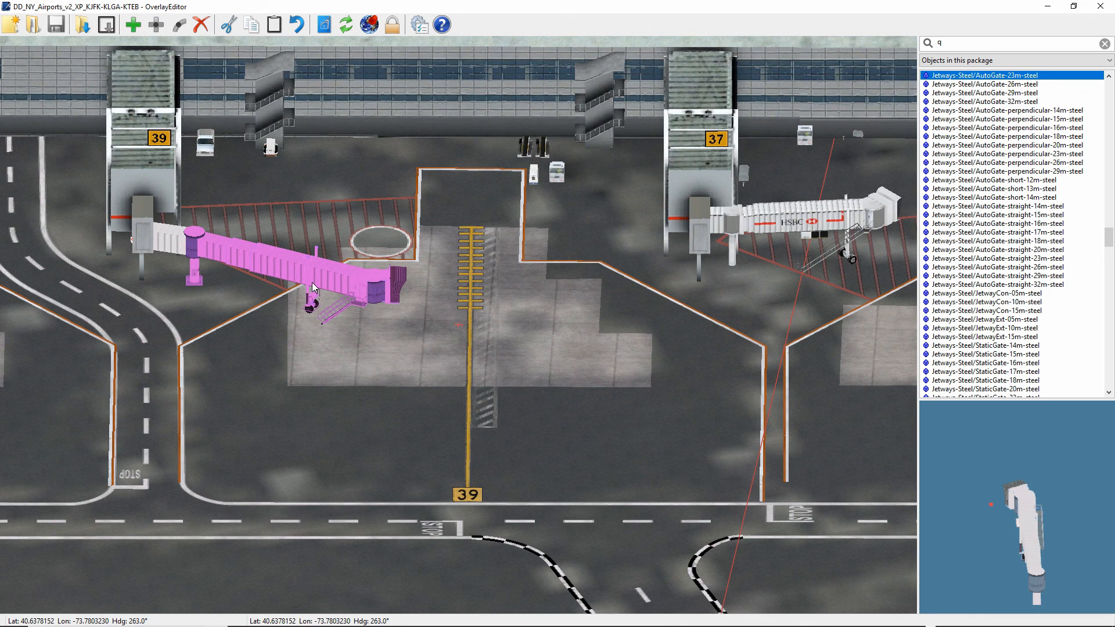
{"action": "mouse_move", "coordinate": [517, 219]}
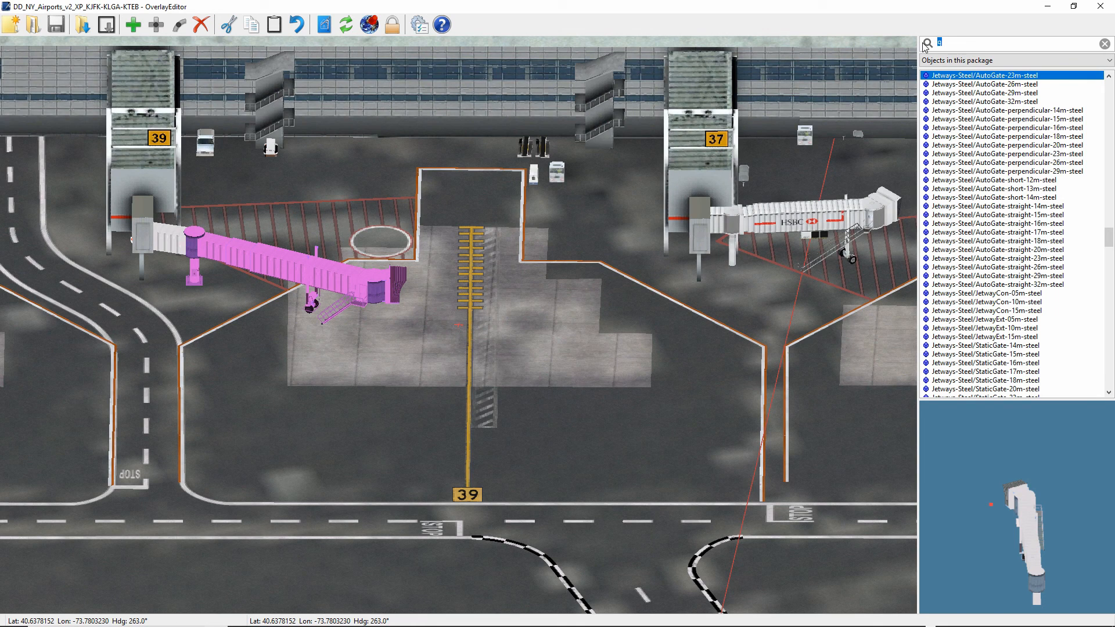
- Search 'help' and place the Helpers/greenzone triangle on gate 39's lead-in line
{"action": "type", "text": "elp"}
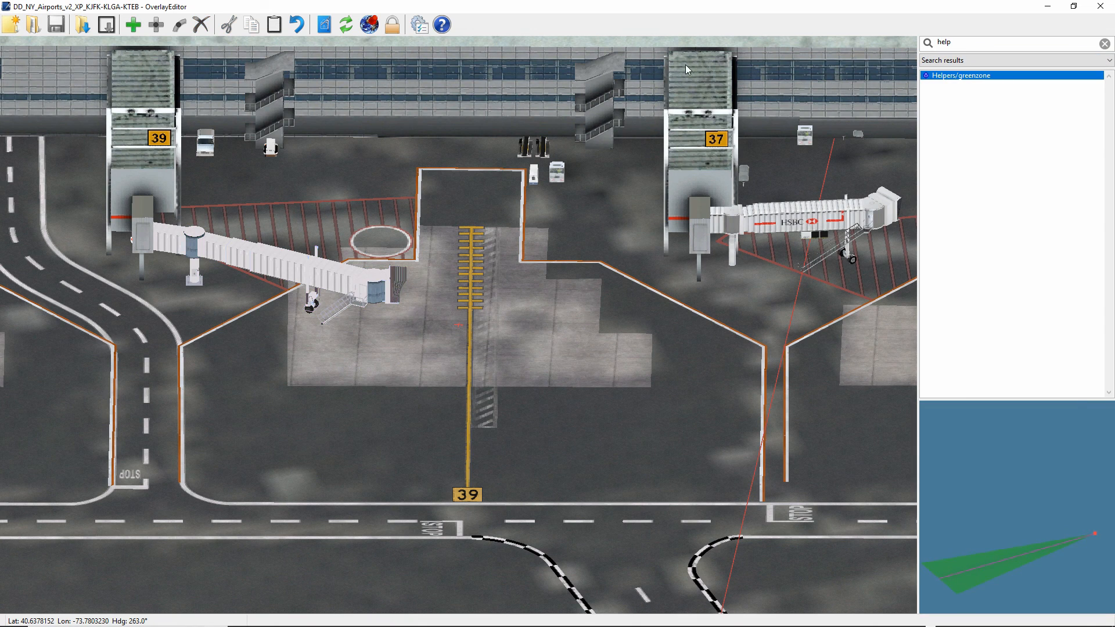
{"action": "left_click", "coordinate": [132, 23]}
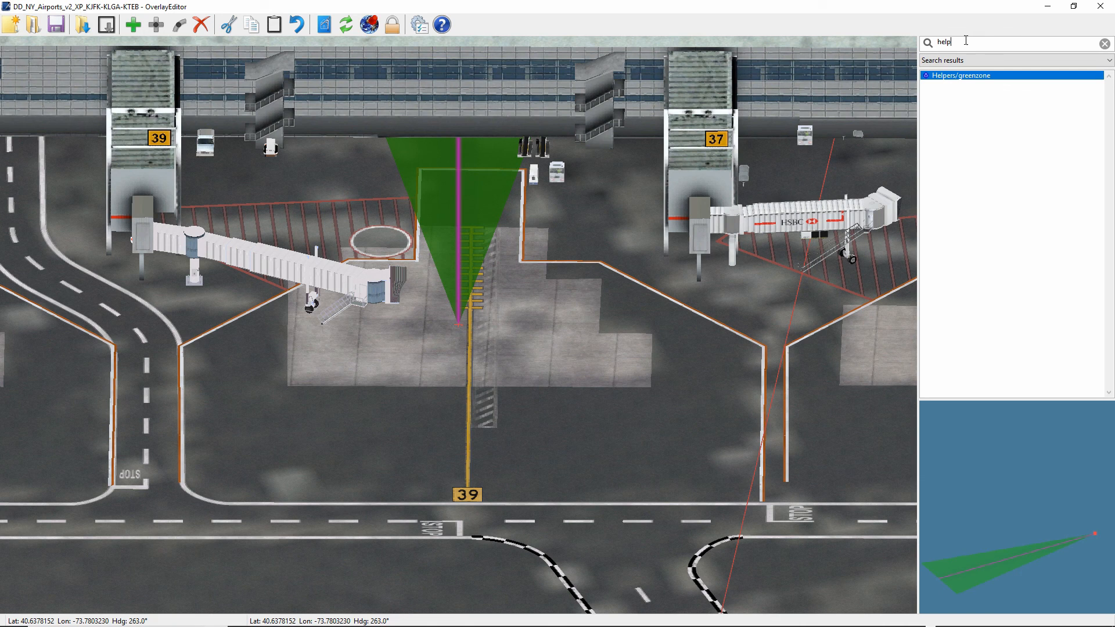
{"action": "double_click", "coordinate": [942, 43]}
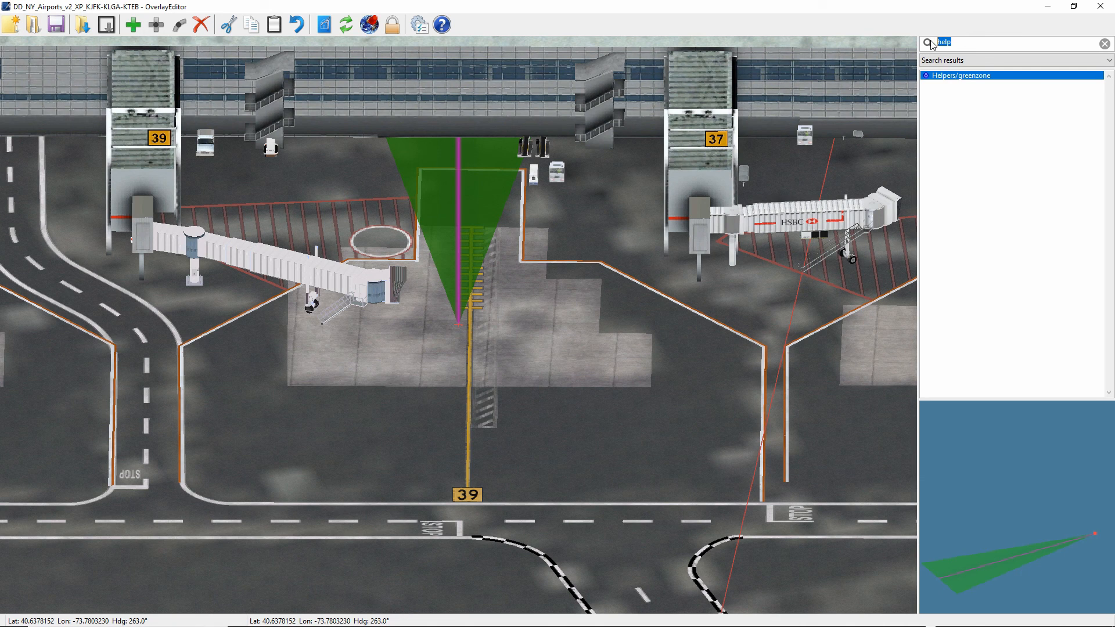
- Search 'dgs' and select the DGSs-Marshaller/Marshaller object
{"action": "type", "text": "dgs"}
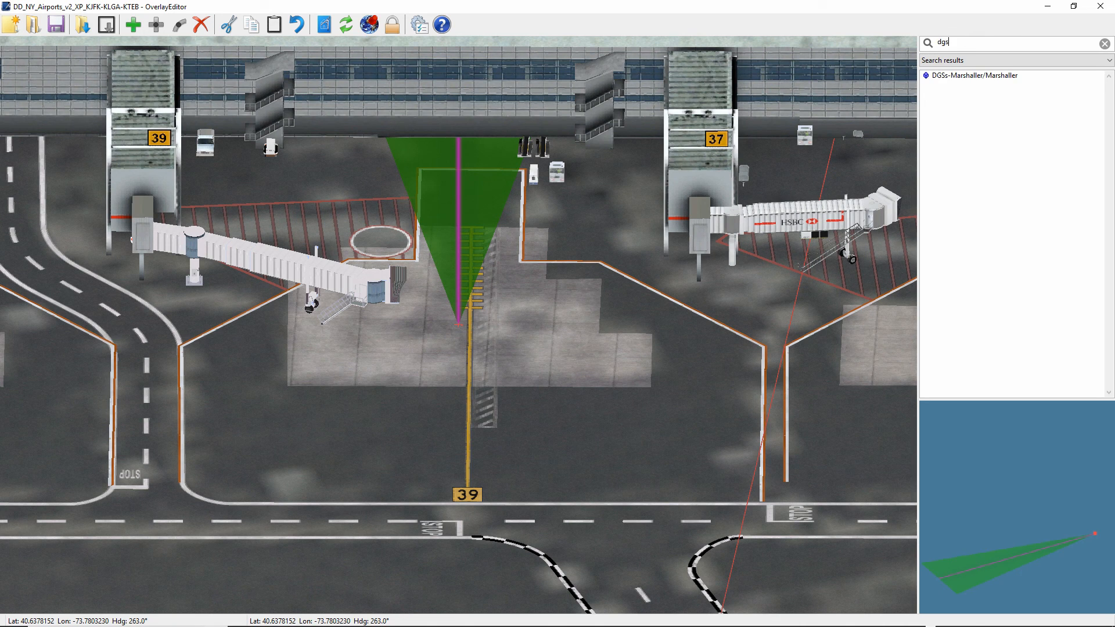
{"action": "left_click", "coordinate": [975, 76]}
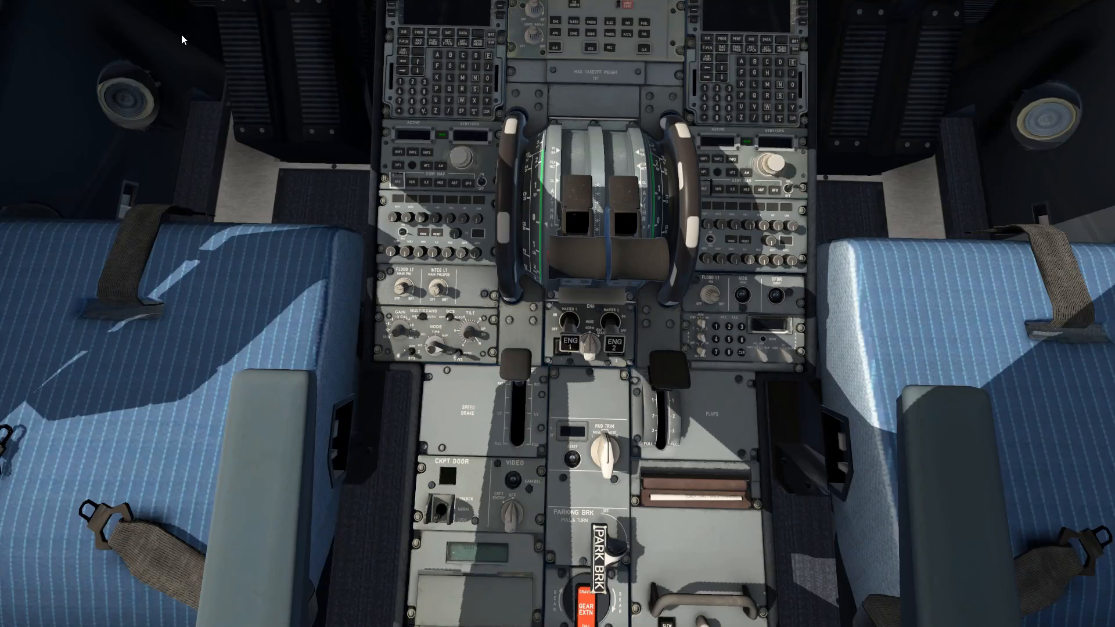
{"action": "mouse_move", "coordinate": [612, 554]}
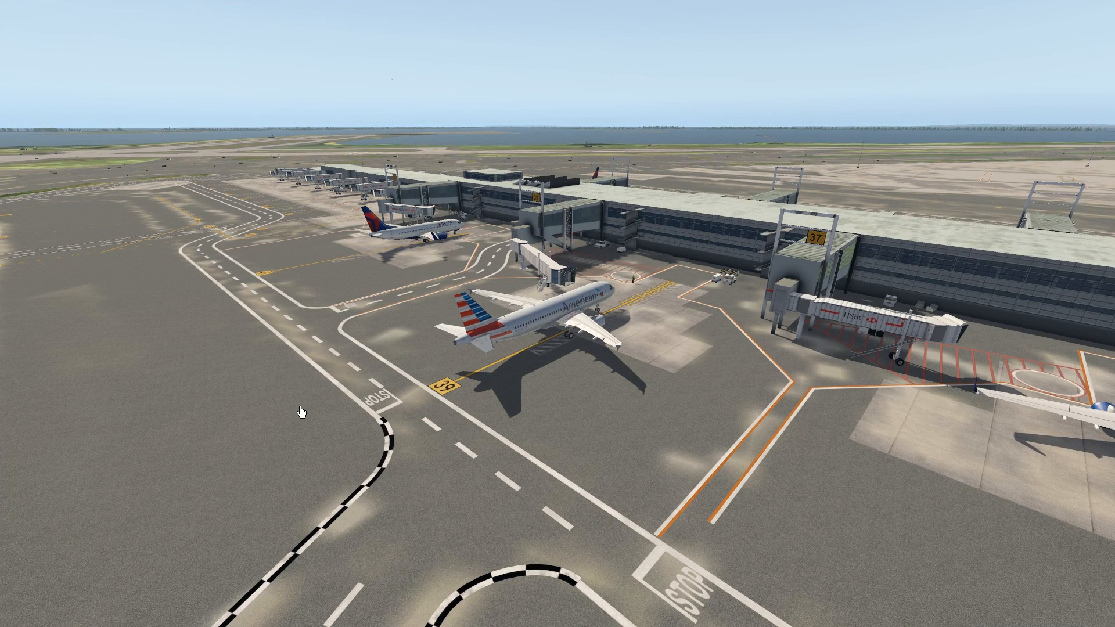
{"action": "mouse_move", "coordinate": [645, 297]}
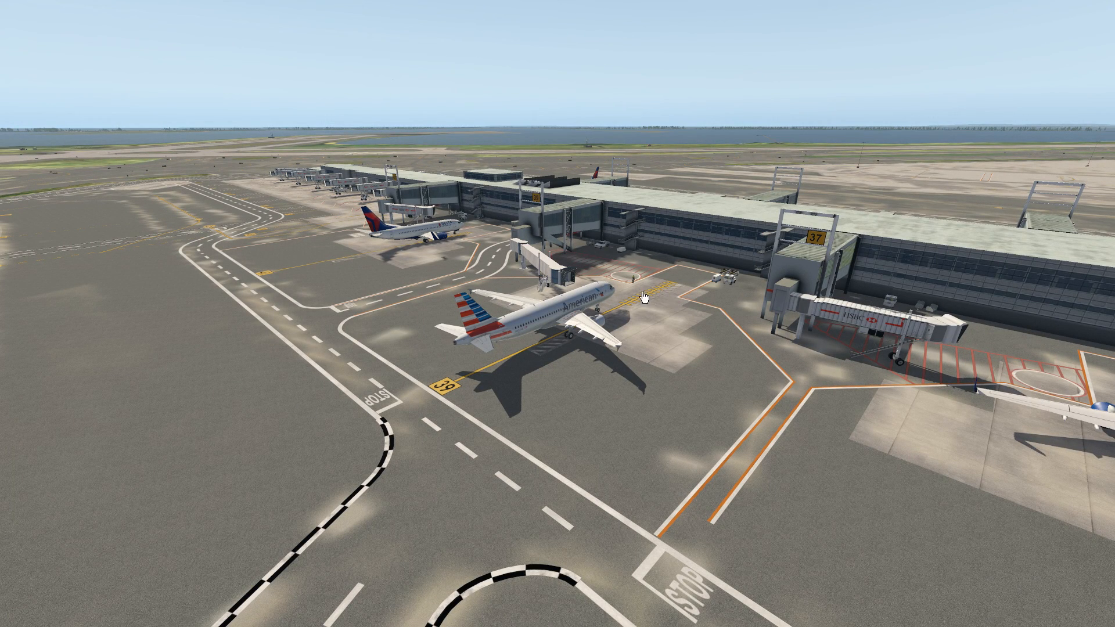